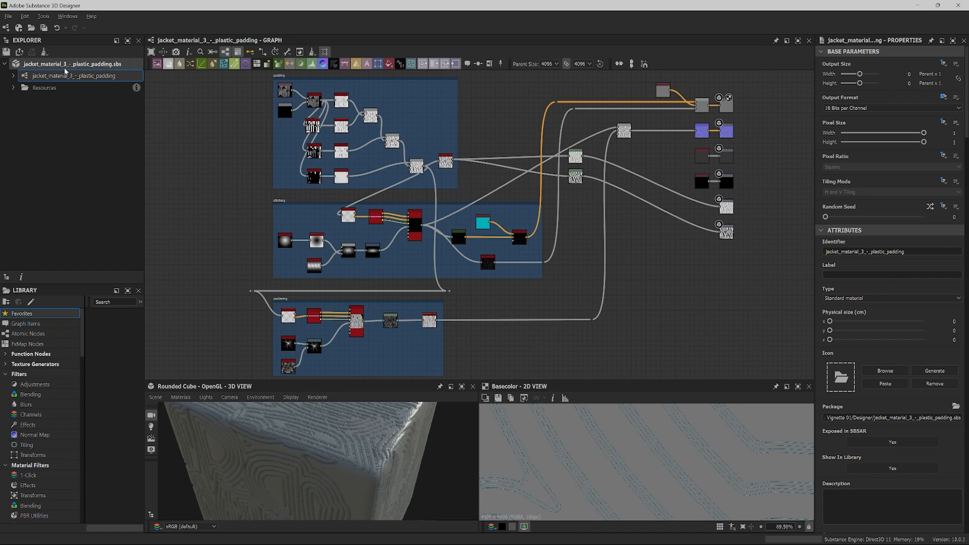
# Step: Send the plastic padding jacket .sbs package to Substance 3D Painter through Send to
pyautogui.rightClick(65, 63)
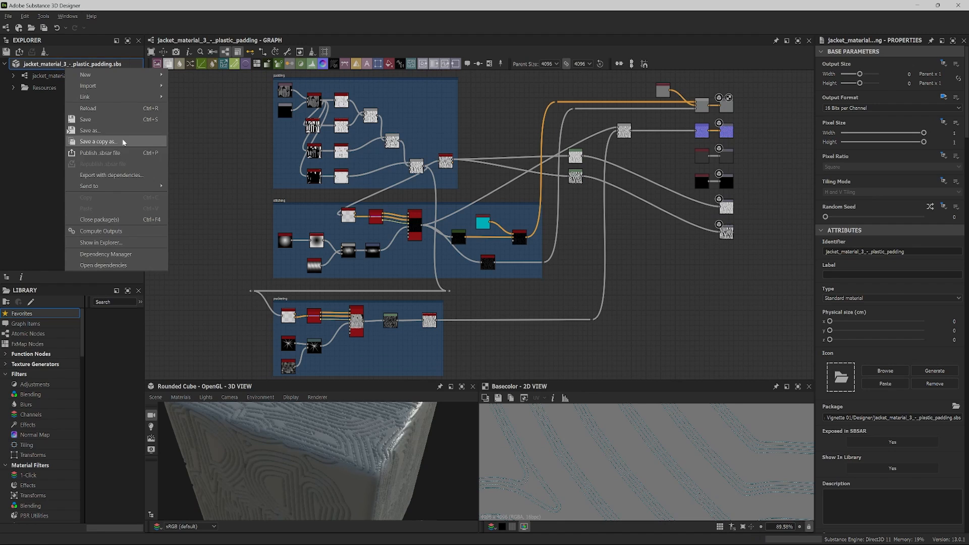
pyautogui.moveTo(119, 156)
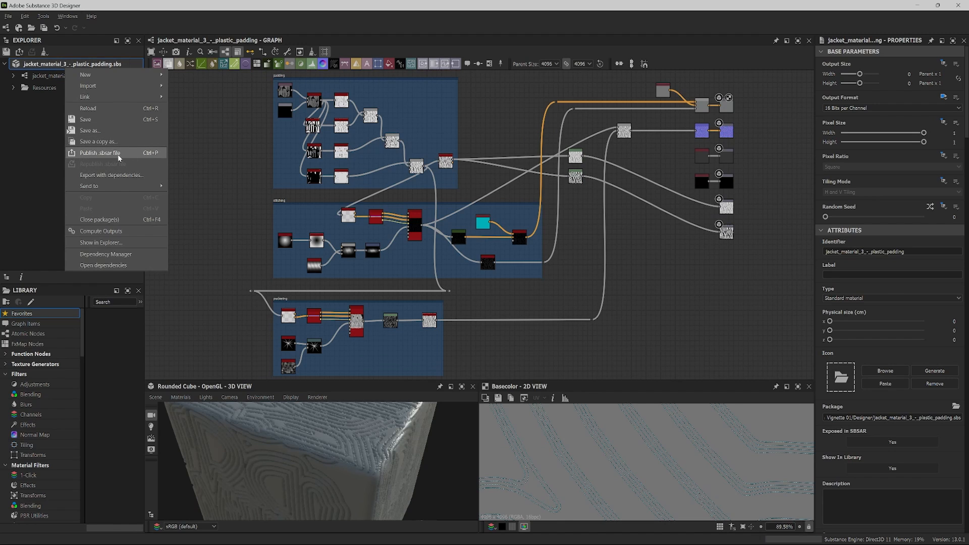
pyautogui.moveTo(89, 186)
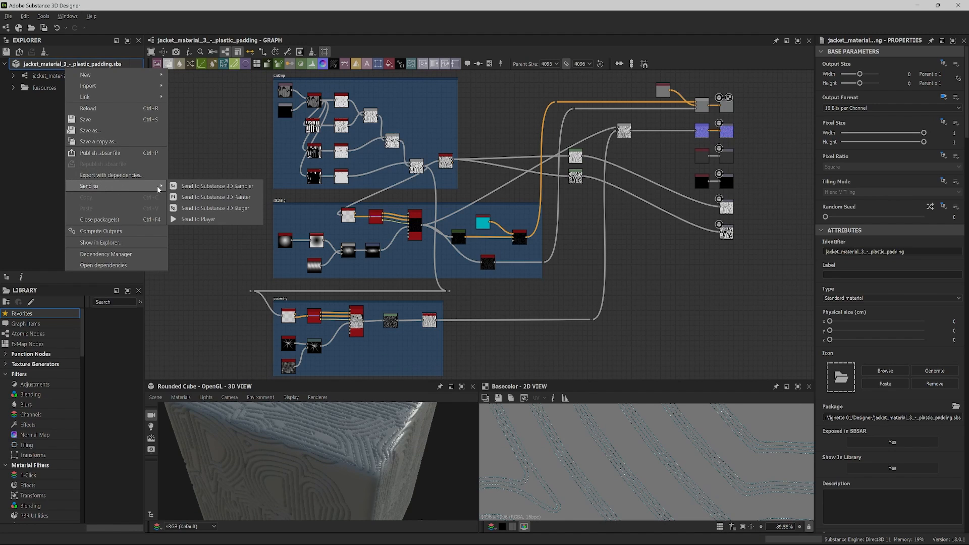
pyautogui.moveTo(216, 202)
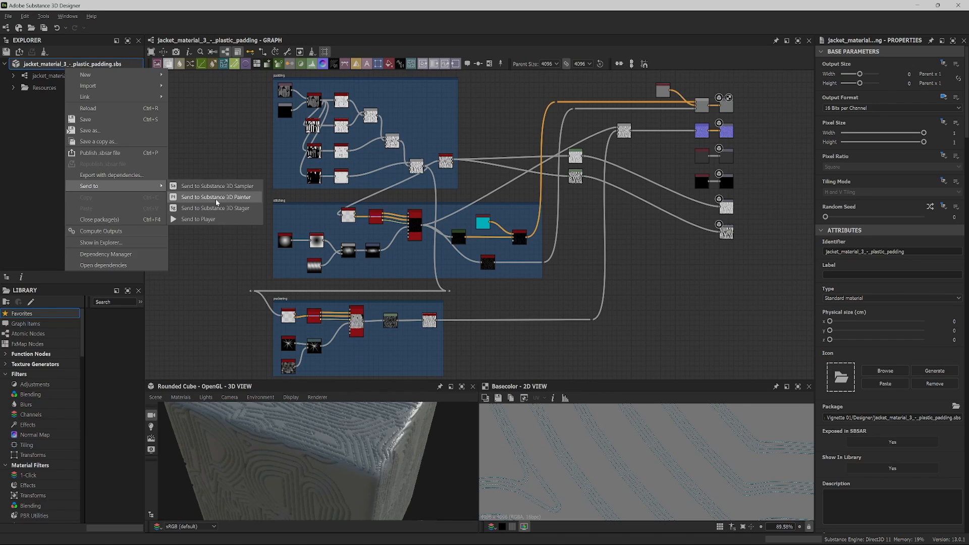
pyautogui.click(216, 197)
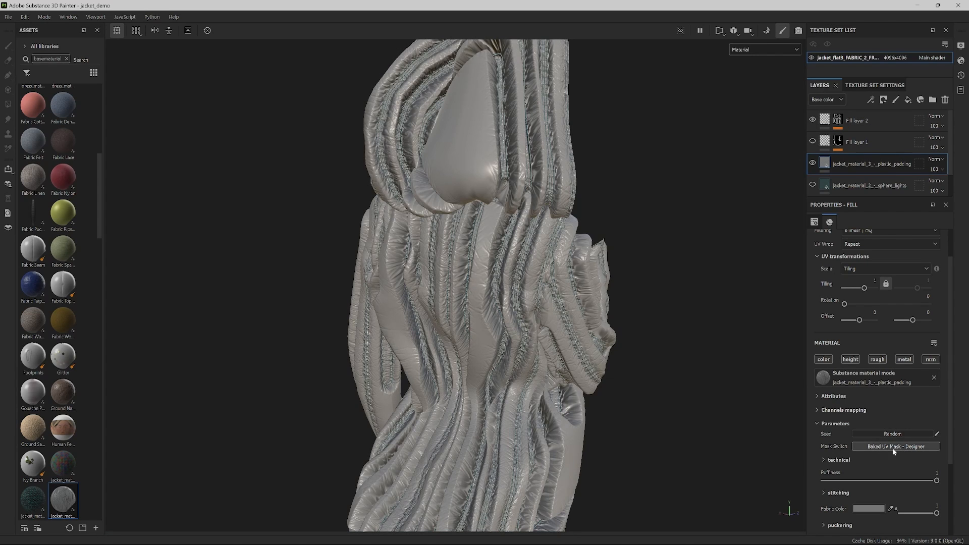
# Step: Set Mask Switch to Dynamic UV Mask - Painter, and try puffiness at half and quarter before returning to 1
pyautogui.click(895, 446)
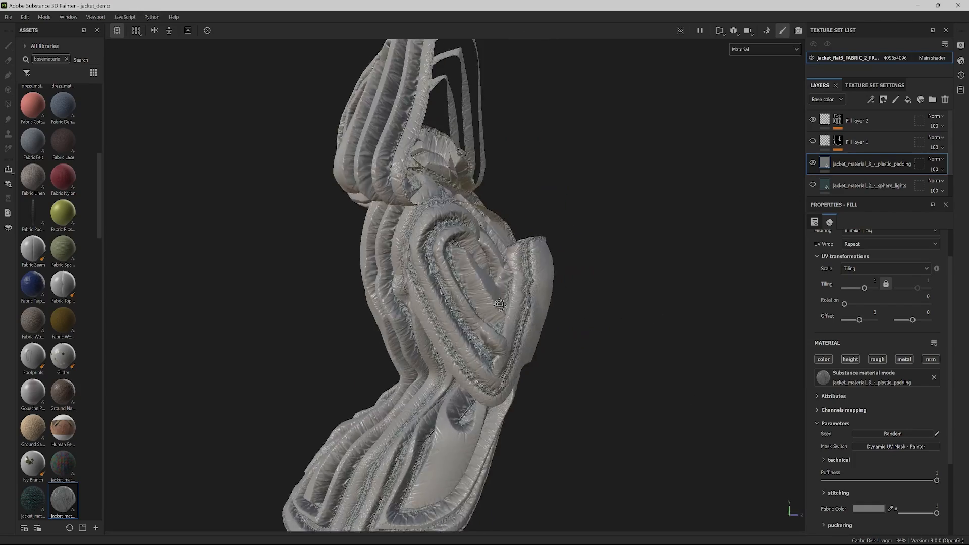
pyautogui.moveTo(498, 302); pyautogui.dragTo(586, 303)
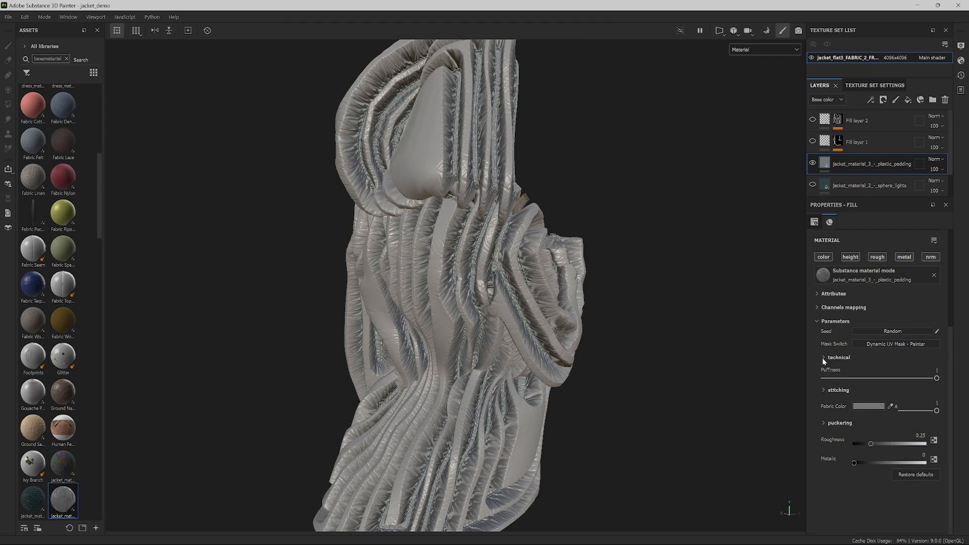
pyautogui.moveTo(933, 377); pyautogui.dragTo(935, 377)
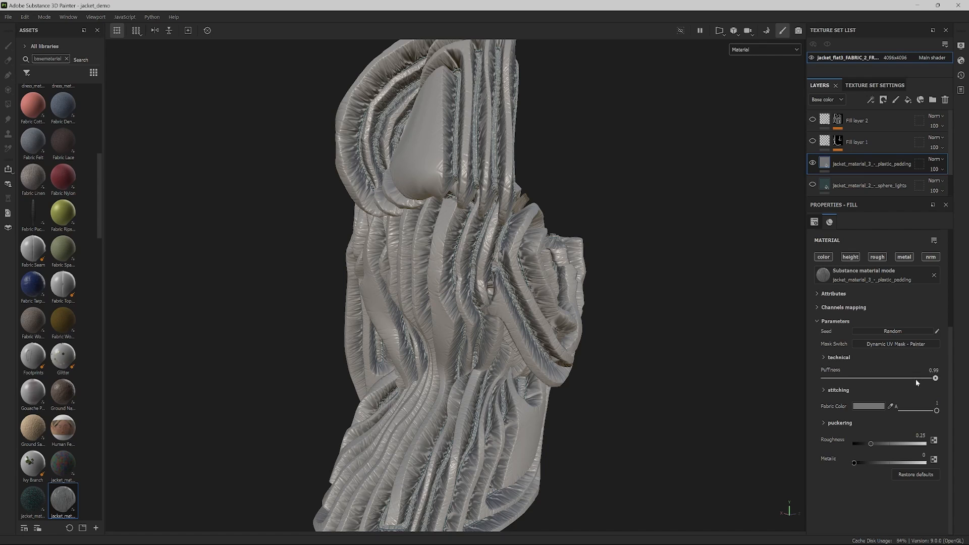
pyautogui.moveTo(935, 378); pyautogui.dragTo(884, 377)
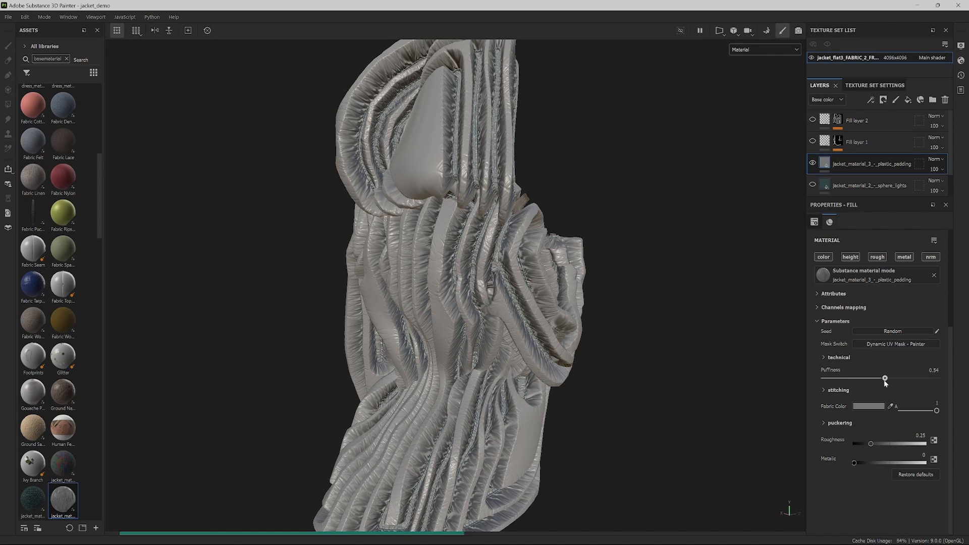
pyautogui.moveTo(885, 377); pyautogui.dragTo(881, 377)
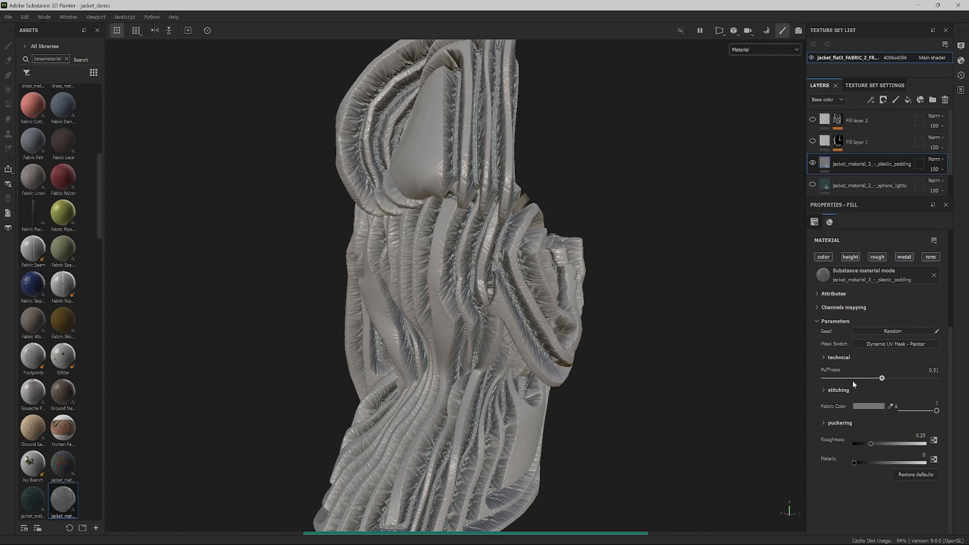
pyautogui.moveTo(882, 377); pyautogui.dragTo(853, 377)
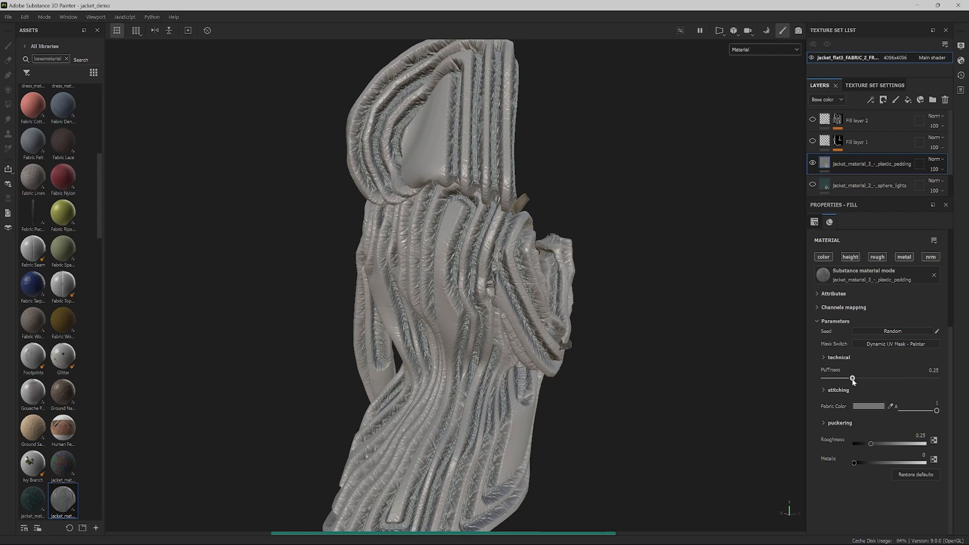
pyautogui.moveTo(853, 378); pyautogui.dragTo(936, 378)
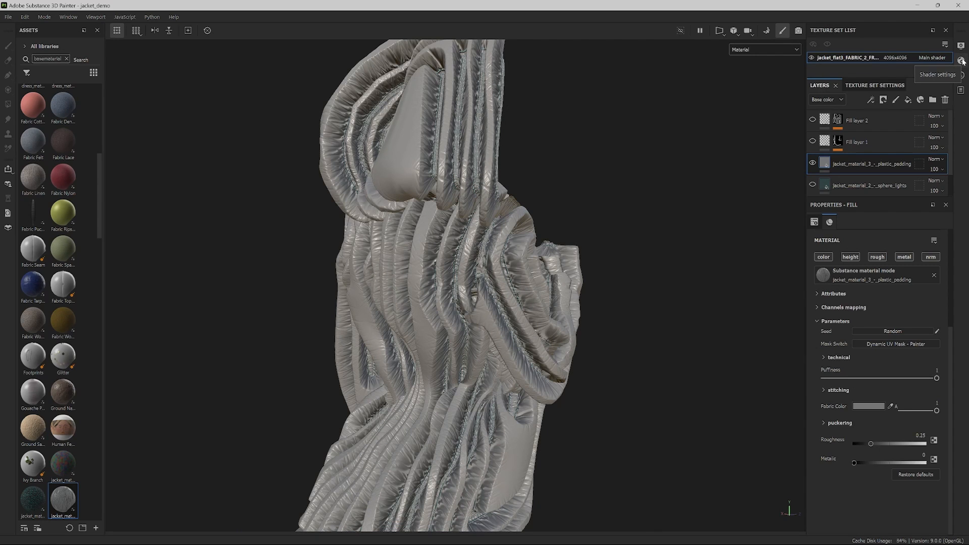
# Step: Uncheck Enable under Displacement & Tessellation in Shader Settings
pyautogui.click(961, 62)
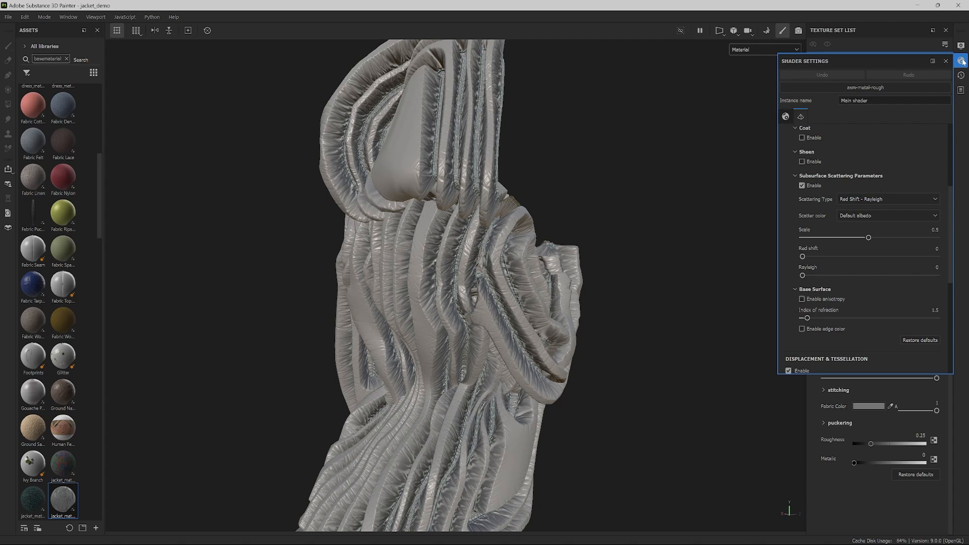
pyautogui.scroll(-3)
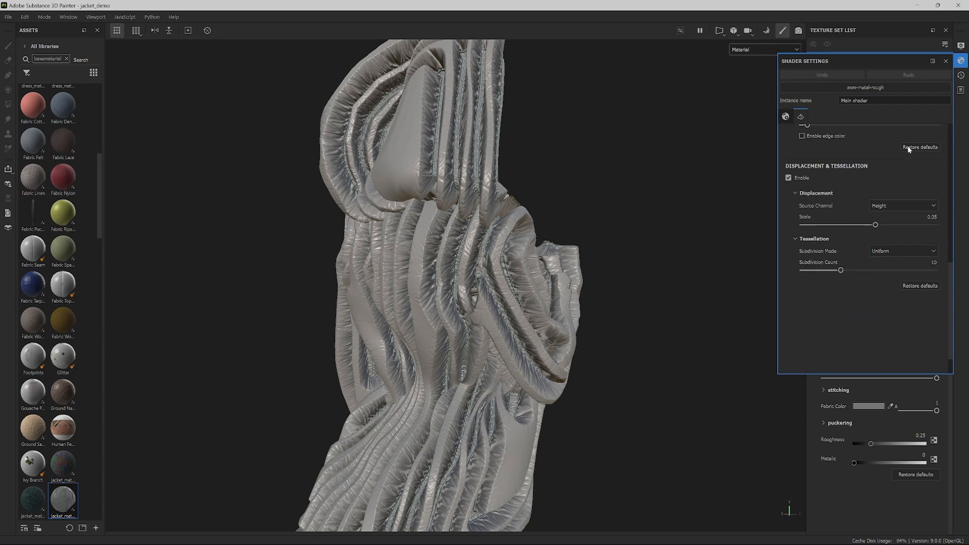
pyautogui.click(788, 177)
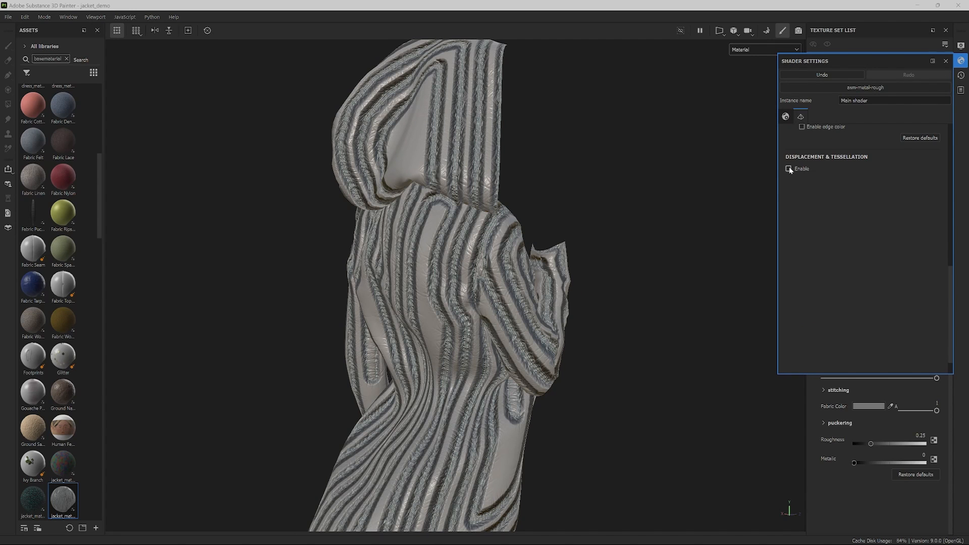
pyautogui.click(788, 169)
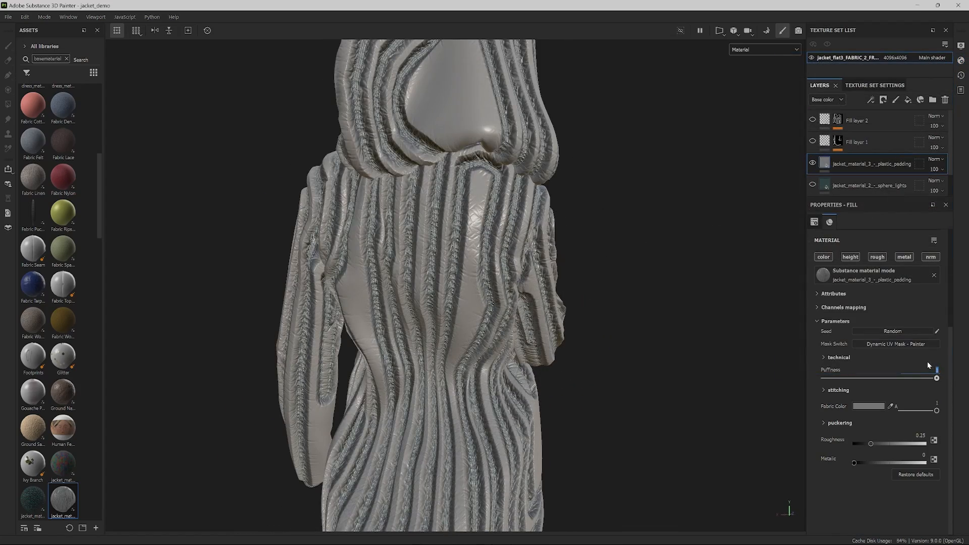
# Step: Set puffiness to 0.5, lower puckering amount then restore it to 1, and set metallic to 1
pyautogui.moveTo(936, 378); pyautogui.dragTo(880, 378)
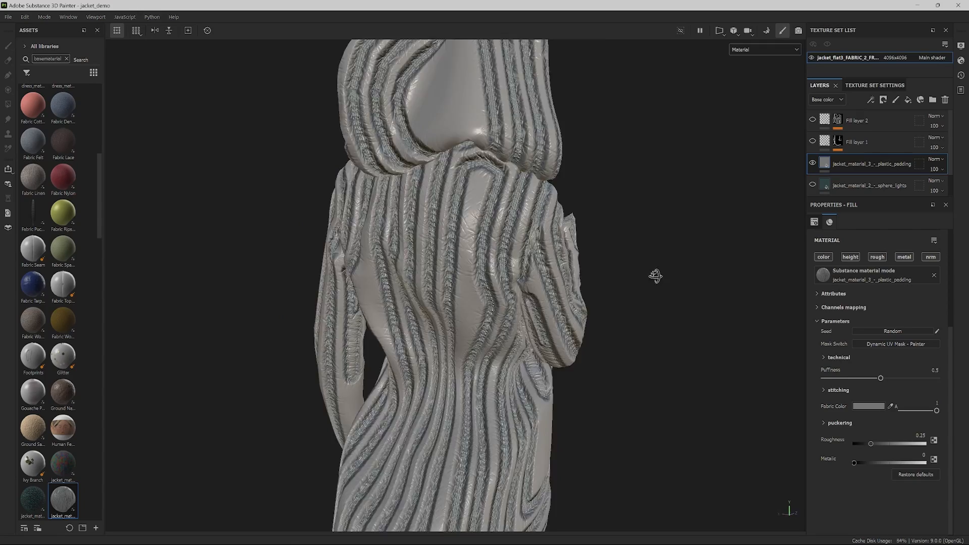
pyautogui.moveTo(655, 276); pyautogui.dragTo(597, 262)
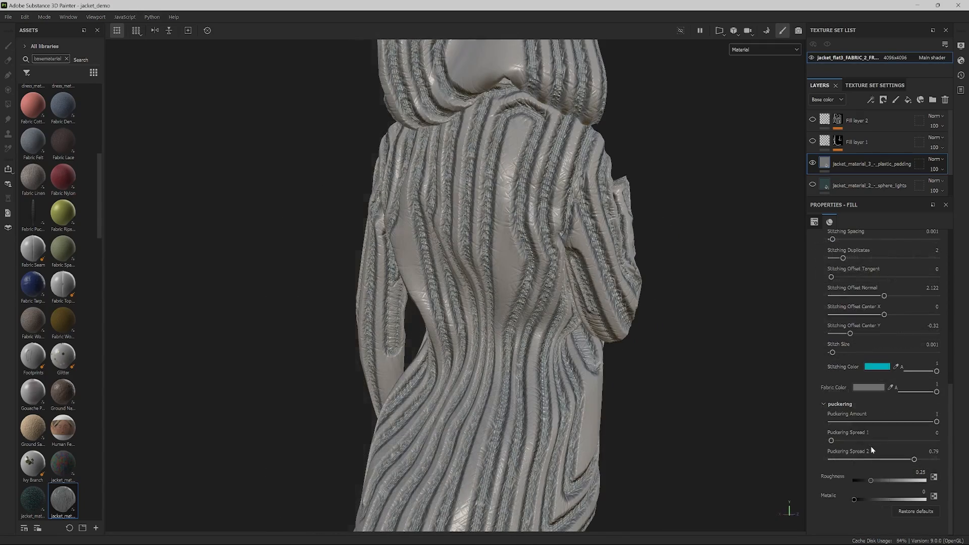
pyautogui.moveTo(935, 422); pyautogui.dragTo(829, 422)
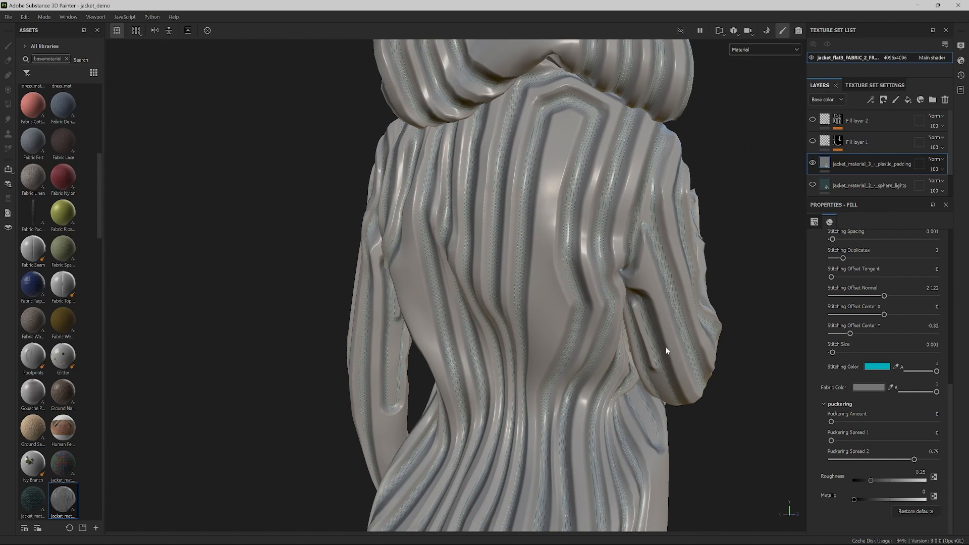
pyautogui.moveTo(832, 421); pyautogui.dragTo(937, 422)
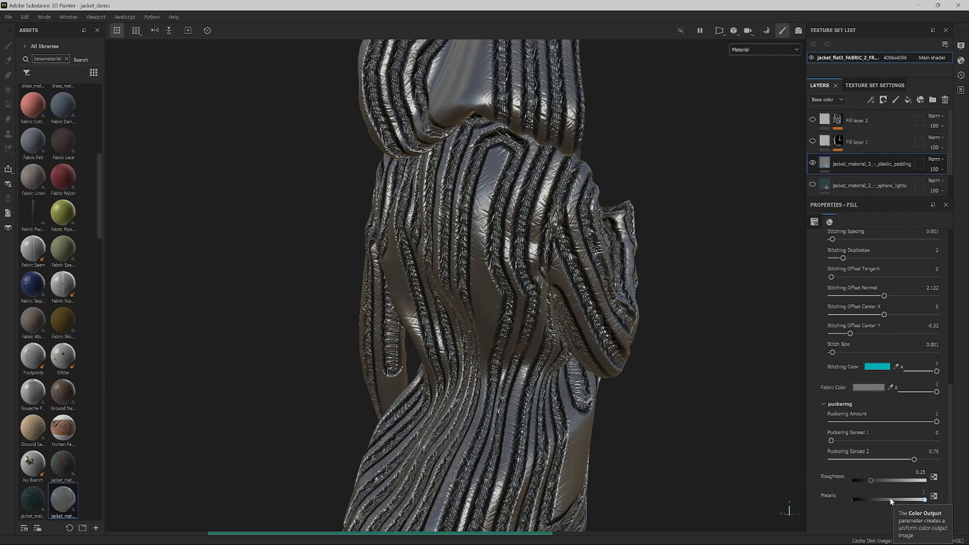
# Step: Set Fabric Color to a light cyan and Stitching Color to black
pyautogui.click(868, 387)
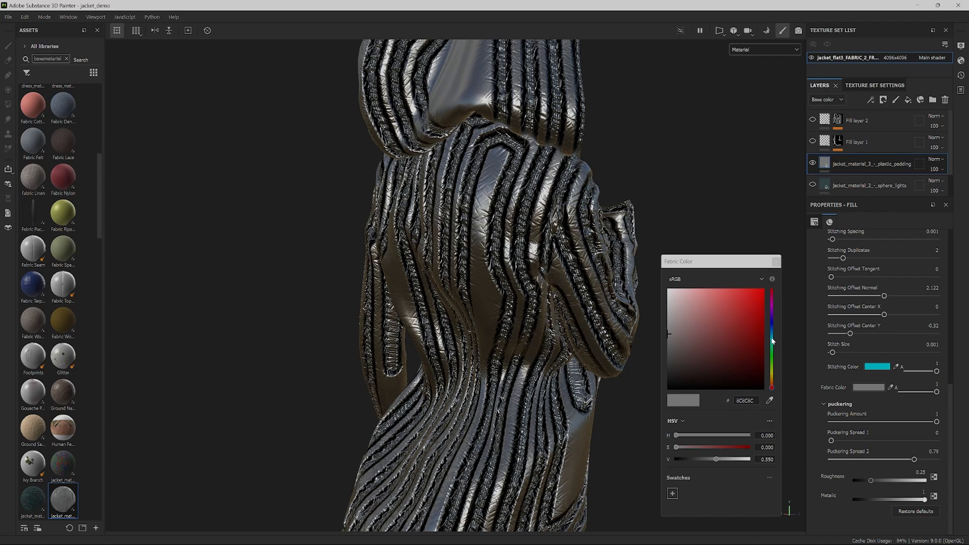
pyautogui.click(700, 292)
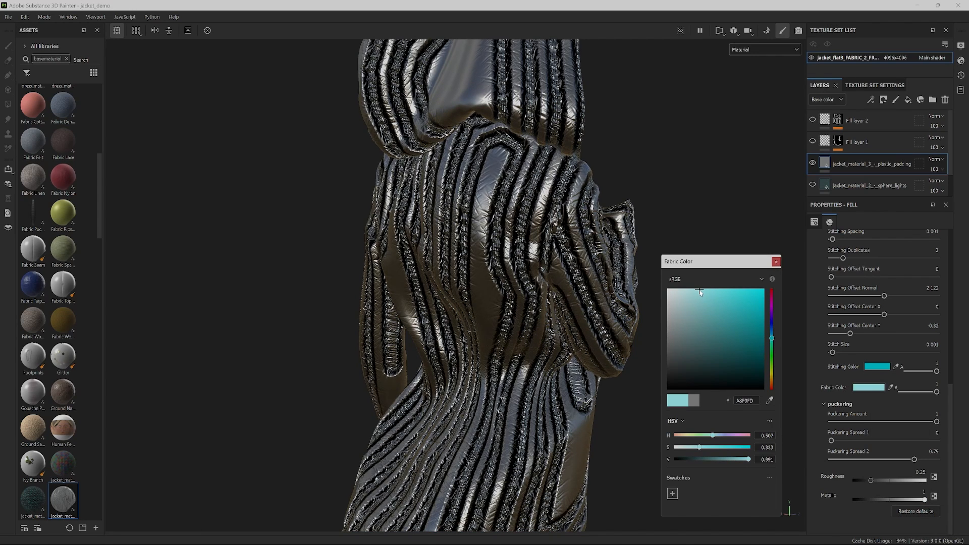
pyautogui.click(698, 290)
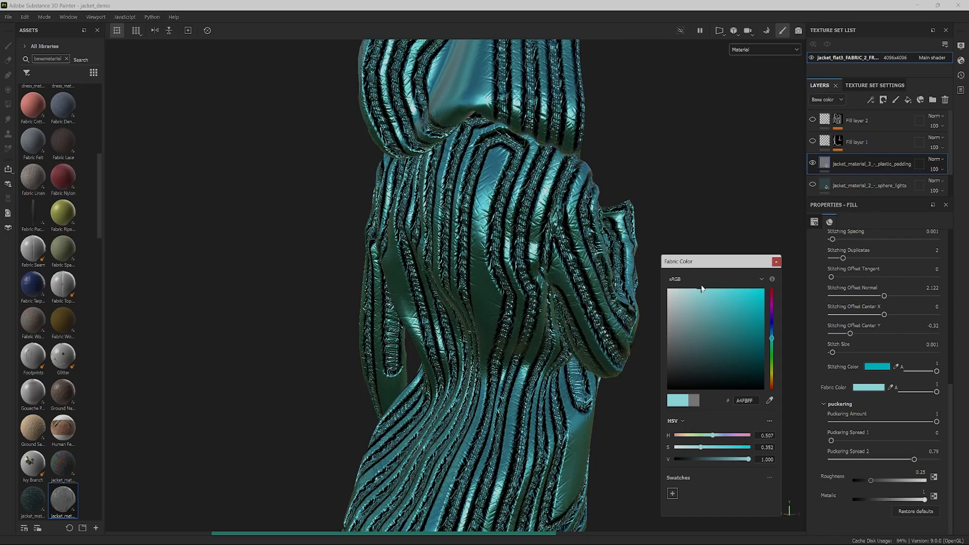
pyautogui.click(877, 366)
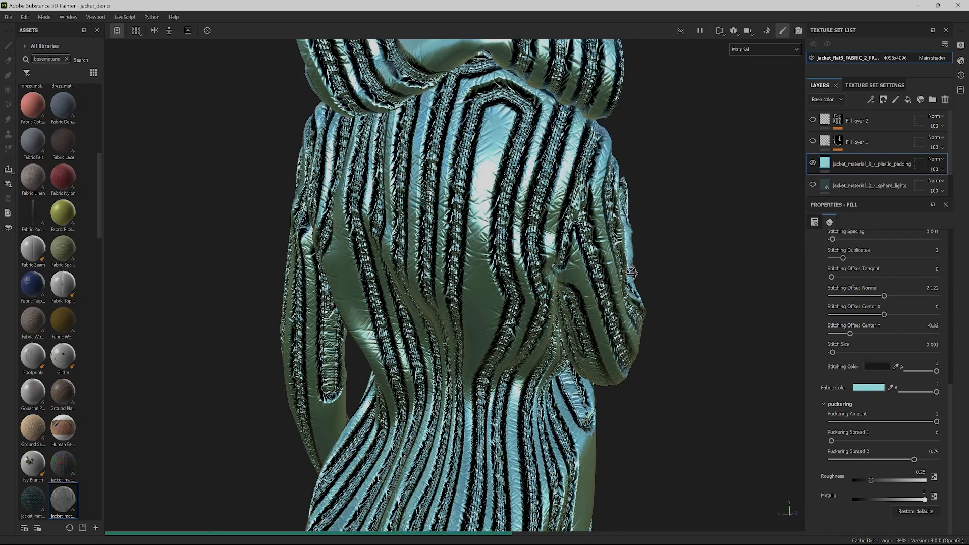
pyautogui.click(9, 15)
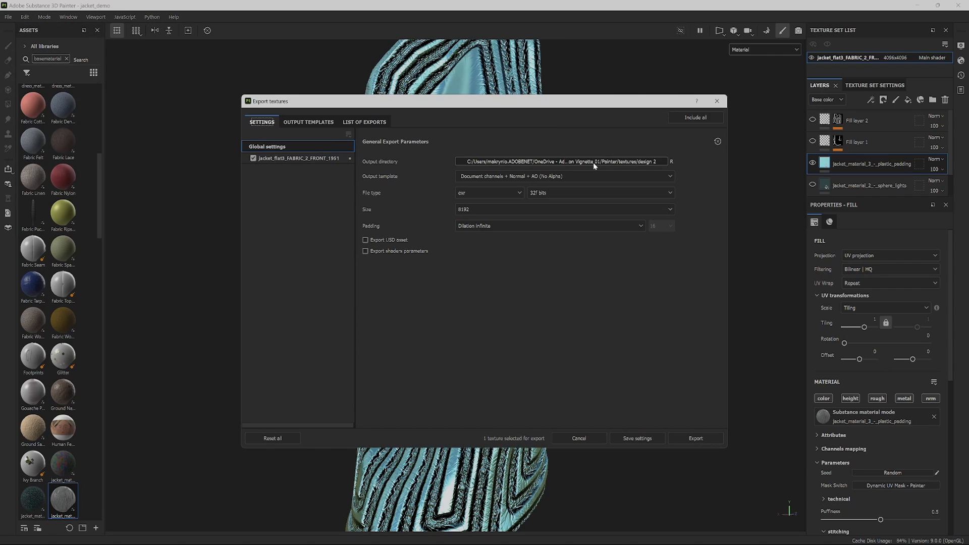
# Step: Export the textures with the Unreal Engine 4 (Packed) template as png 8-bit files
pyautogui.click(563, 176)
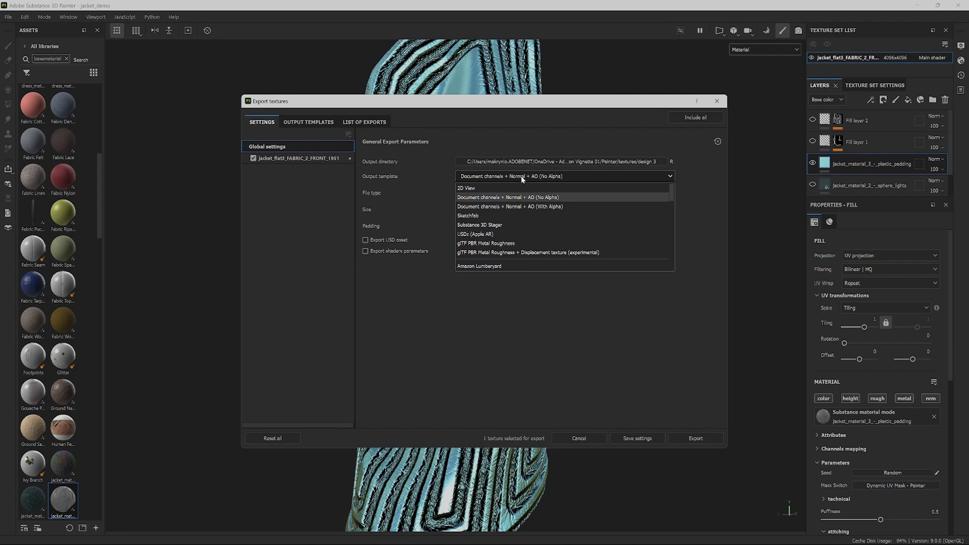
pyautogui.scroll(-3)
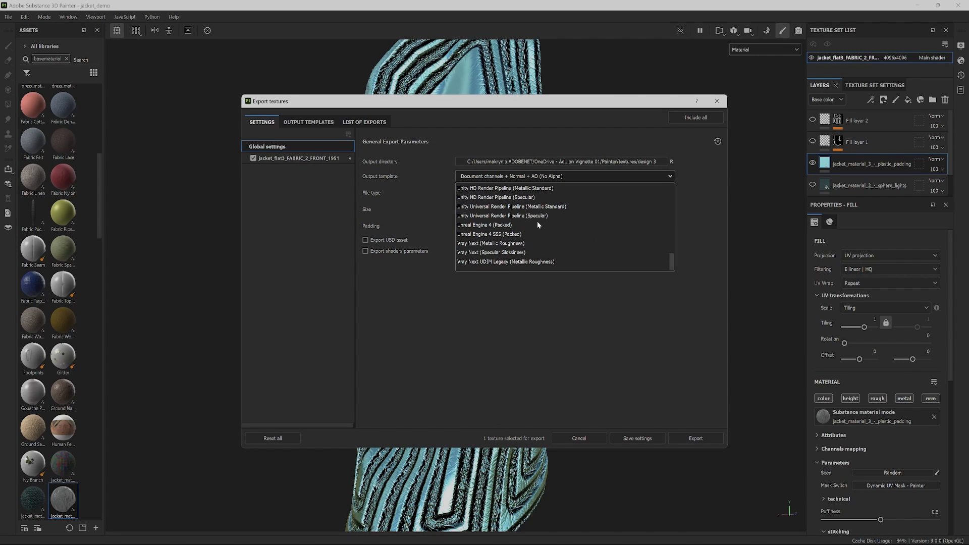
pyautogui.moveTo(550, 196)
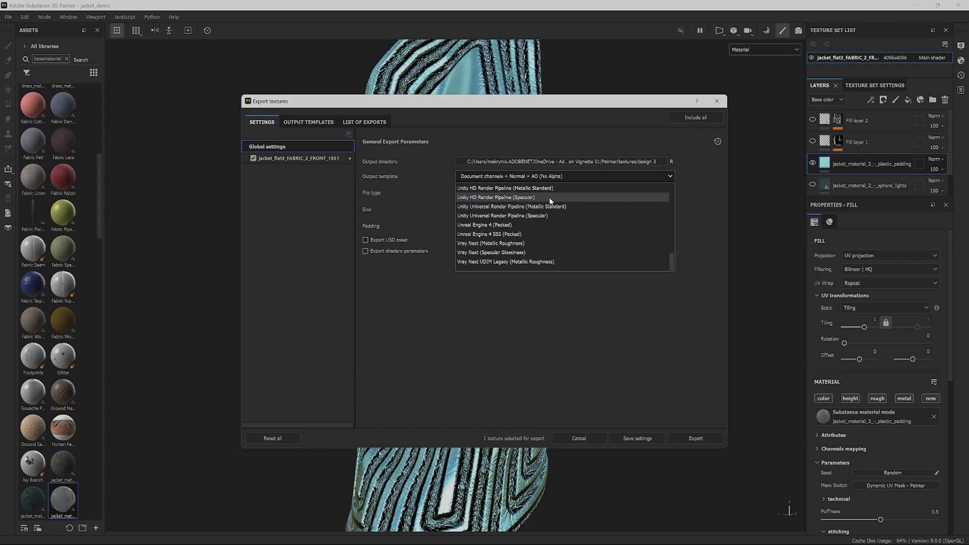
pyautogui.click(484, 224)
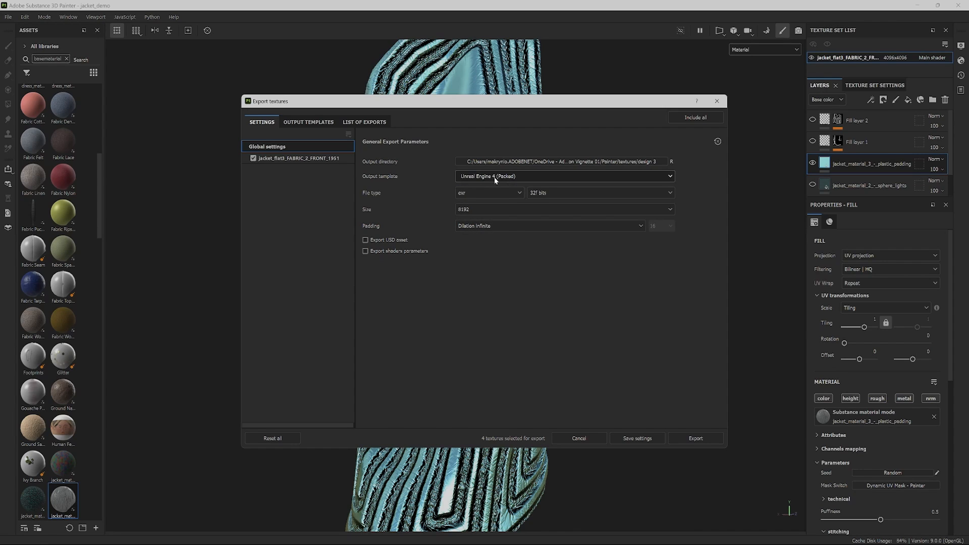
pyautogui.click(488, 193)
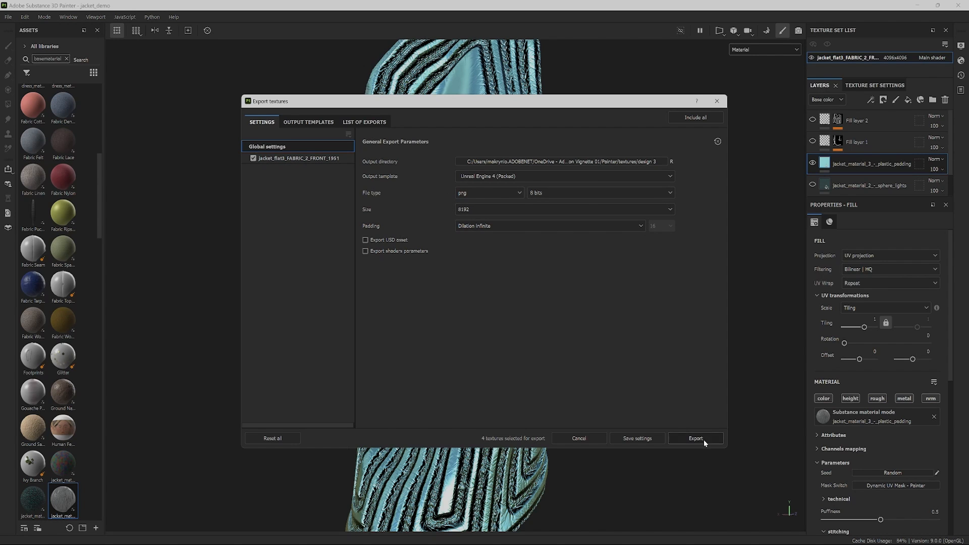
pyautogui.click(695, 438)
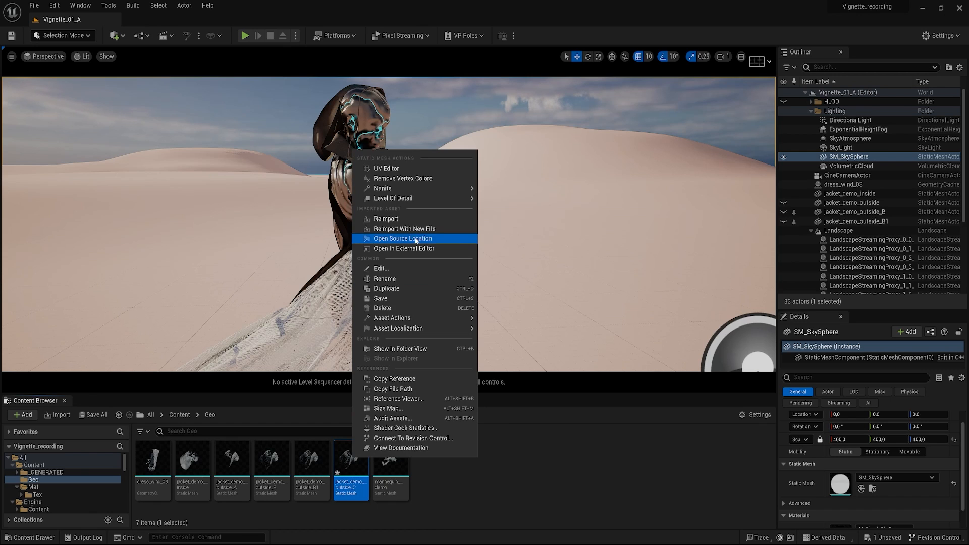
# Step: Reimport jacket_demo_outside_C and copy jacket_demo_inside's transform onto it
pyautogui.click(385, 219)
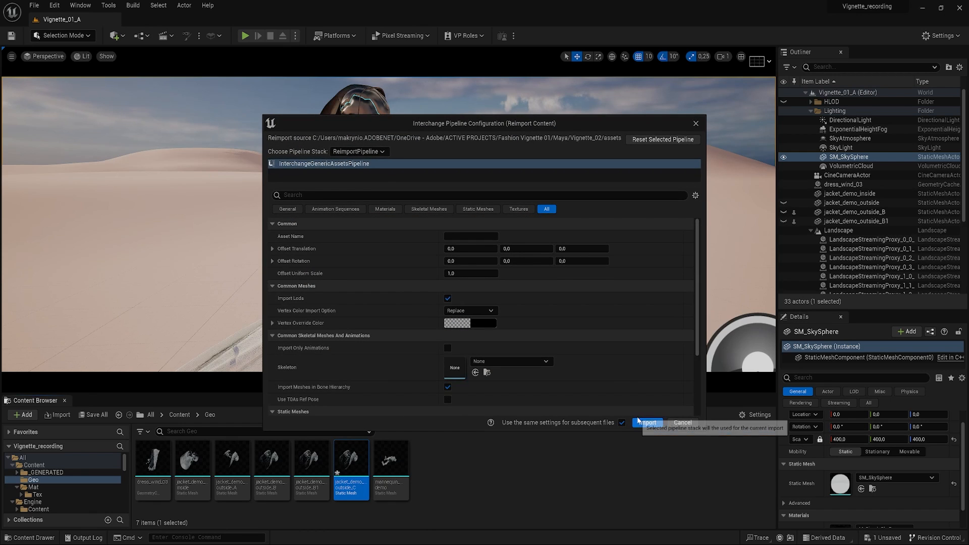
pyautogui.click(647, 422)
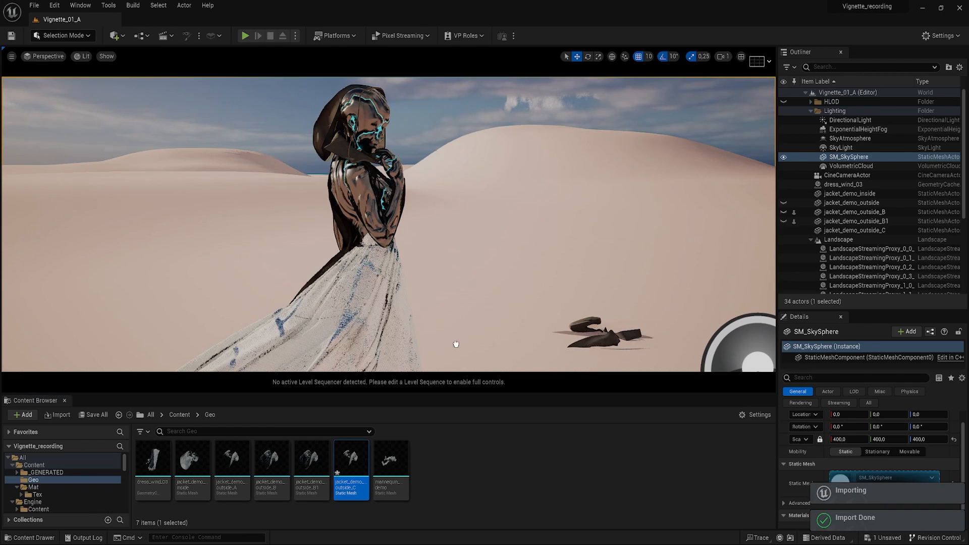
pyautogui.click(850, 193)
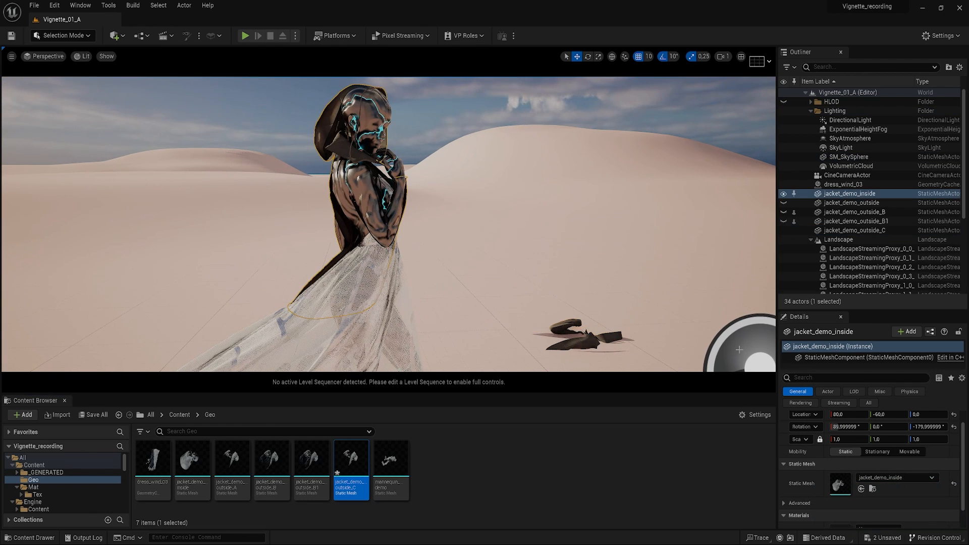
pyautogui.click(853, 230)
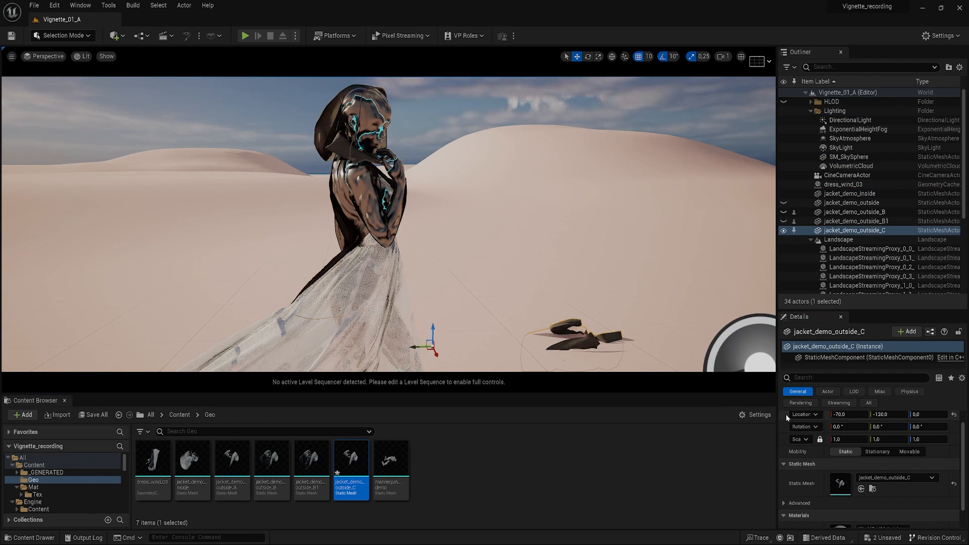
pyautogui.click(850, 193)
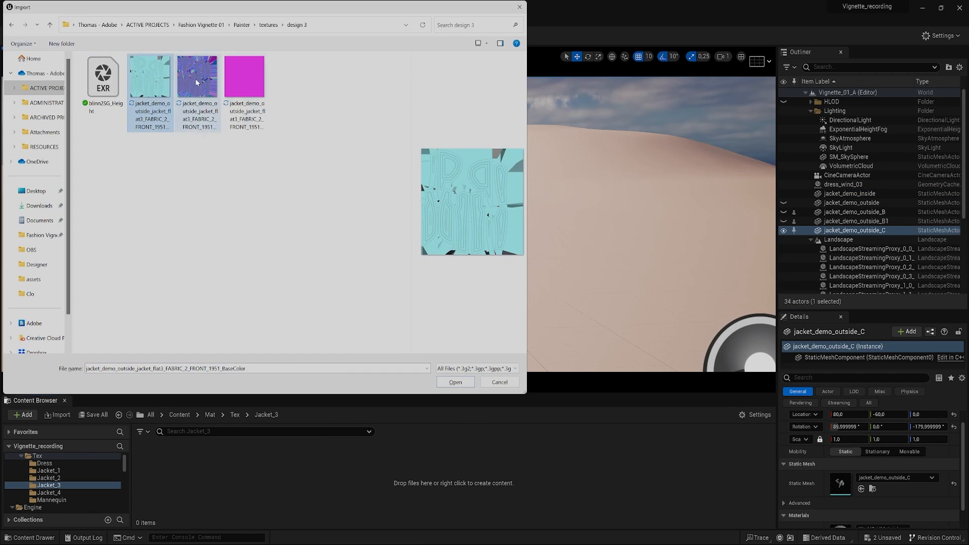
# Step: Import the three exported design 3 textures into Jacket_3 and open the base color texture
pyautogui.click(455, 381)
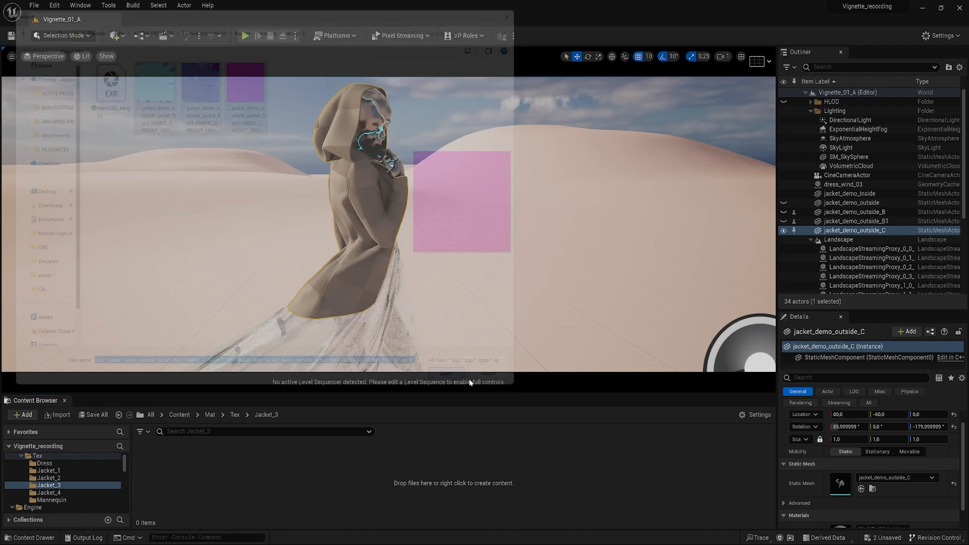
pyautogui.click(446, 373)
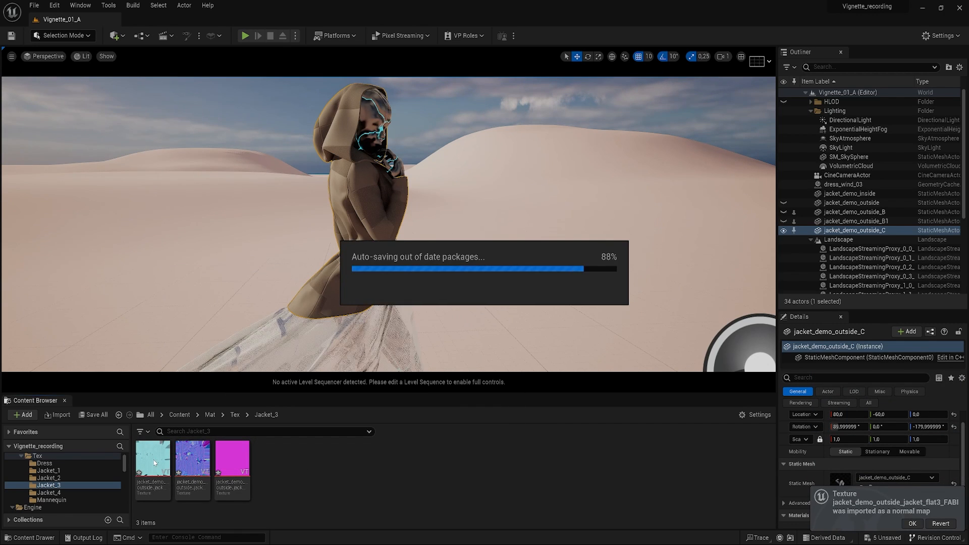
pyautogui.doubleClick(152, 457)
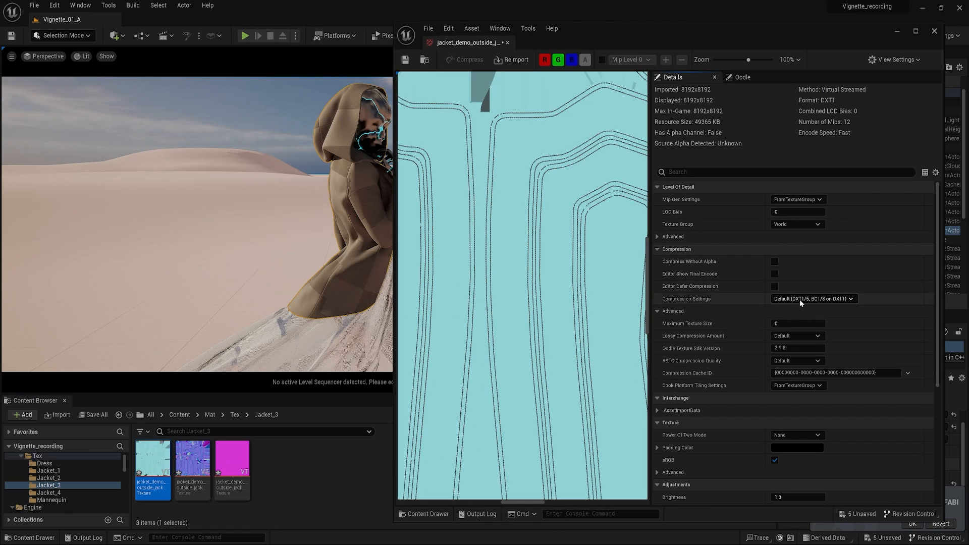
# Step: Check the colour and normal textures, then set the packed texture's compression to Masks (no sRGB)
pyautogui.click(813, 299)
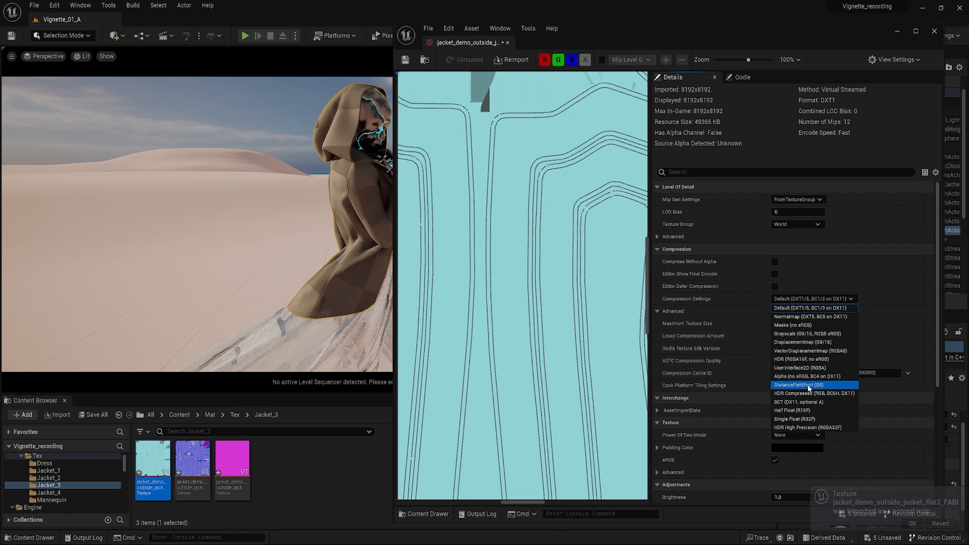
pyautogui.click(798, 402)
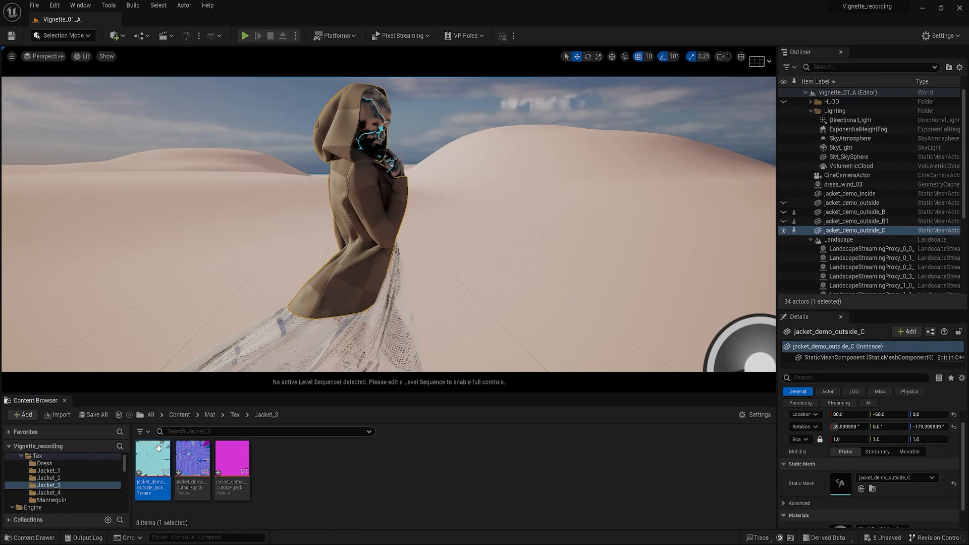
pyautogui.doubleClick(193, 466)
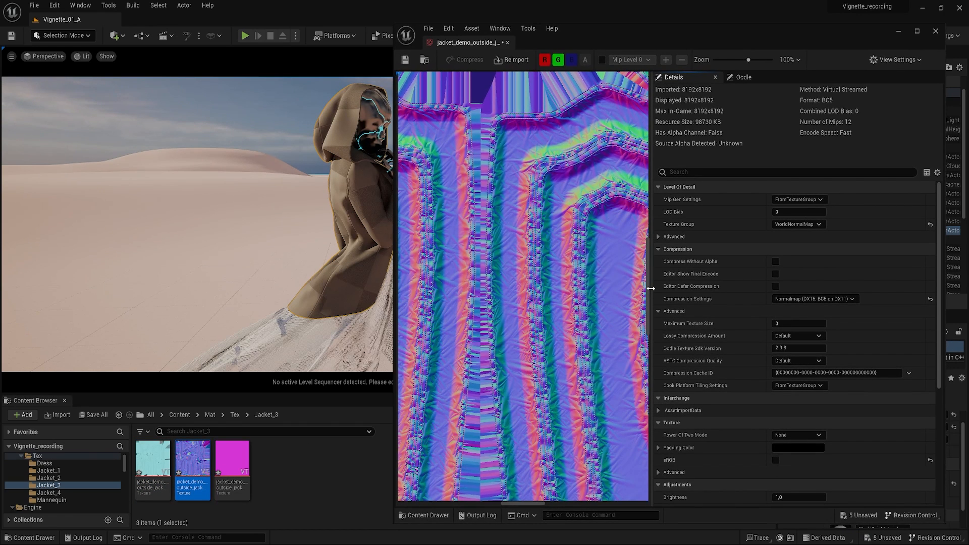
pyautogui.moveTo(794, 250)
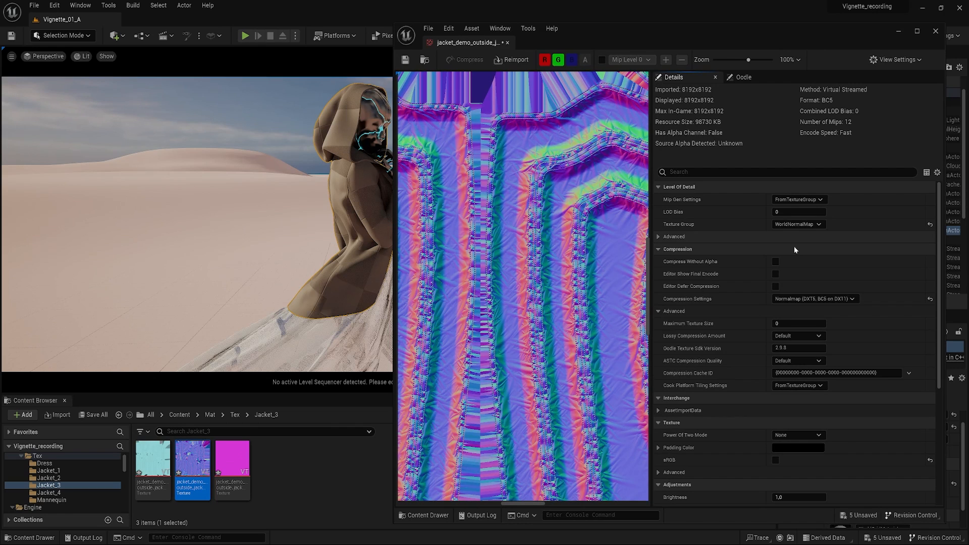
pyautogui.moveTo(847, 354)
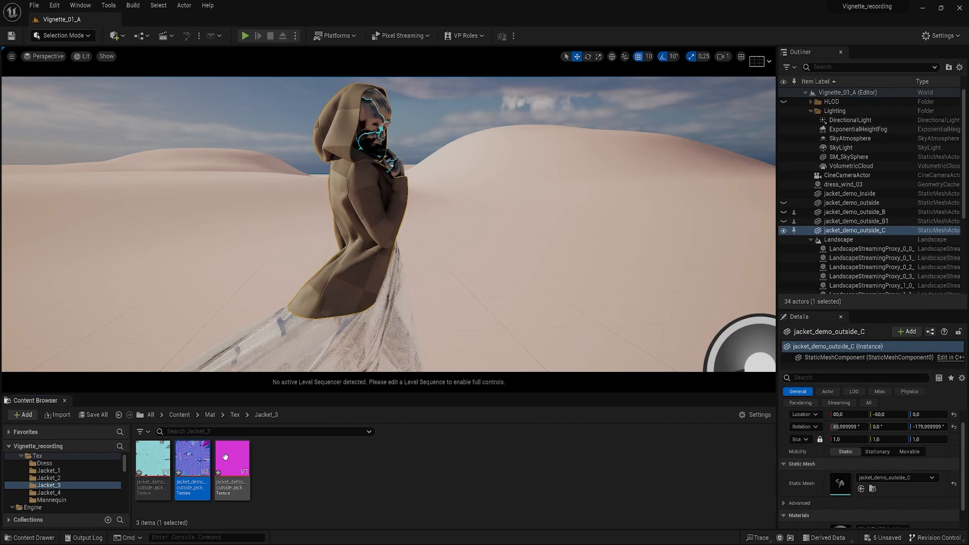
pyautogui.doubleClick(231, 468)
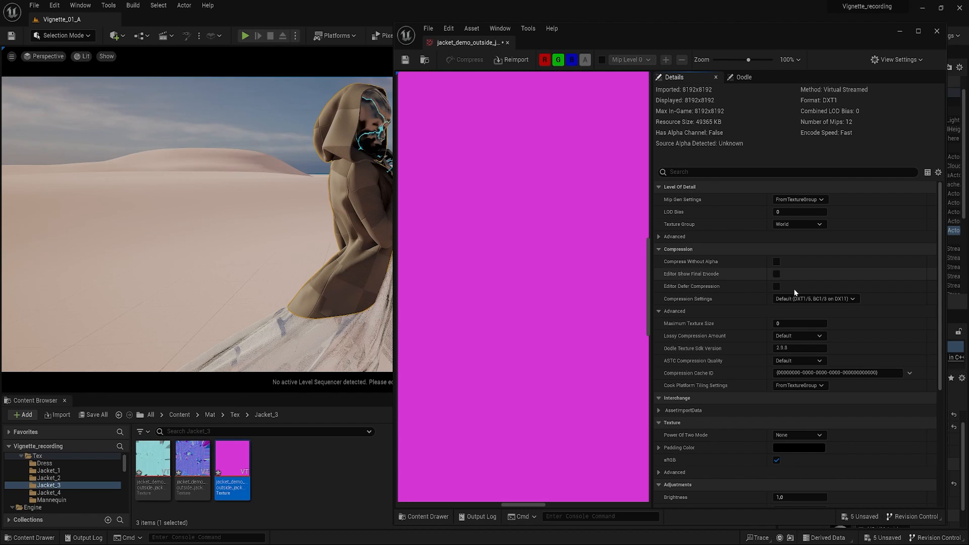
pyautogui.click(816, 299)
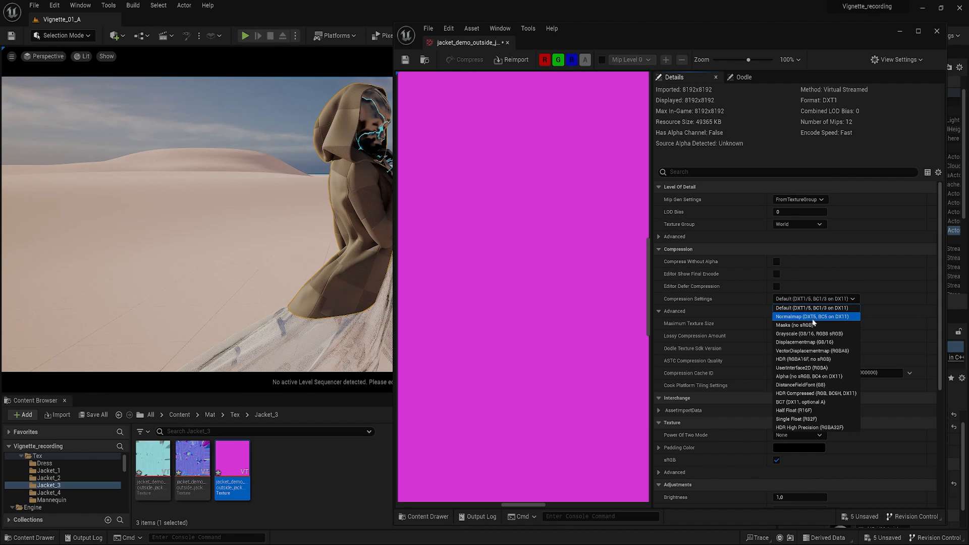
pyautogui.moveTo(812, 325)
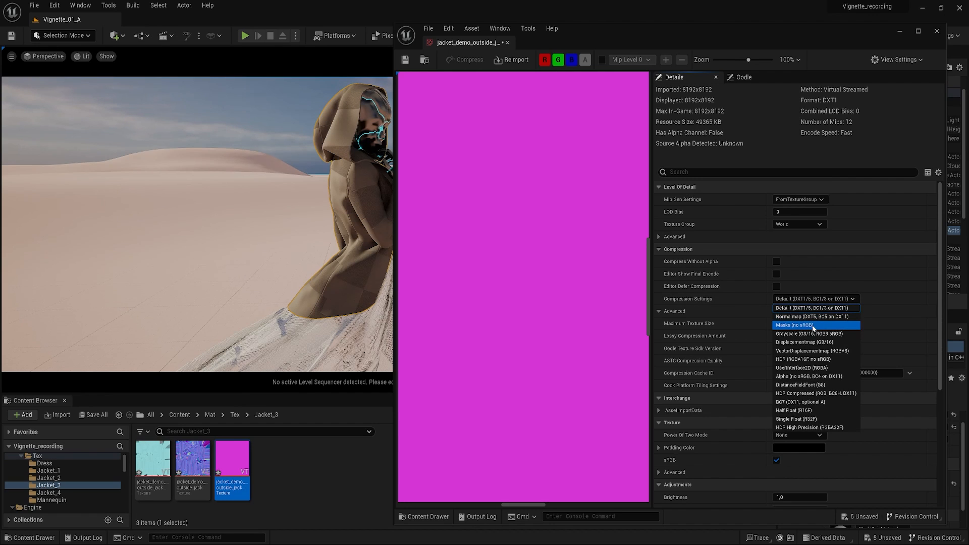
pyautogui.click(792, 325)
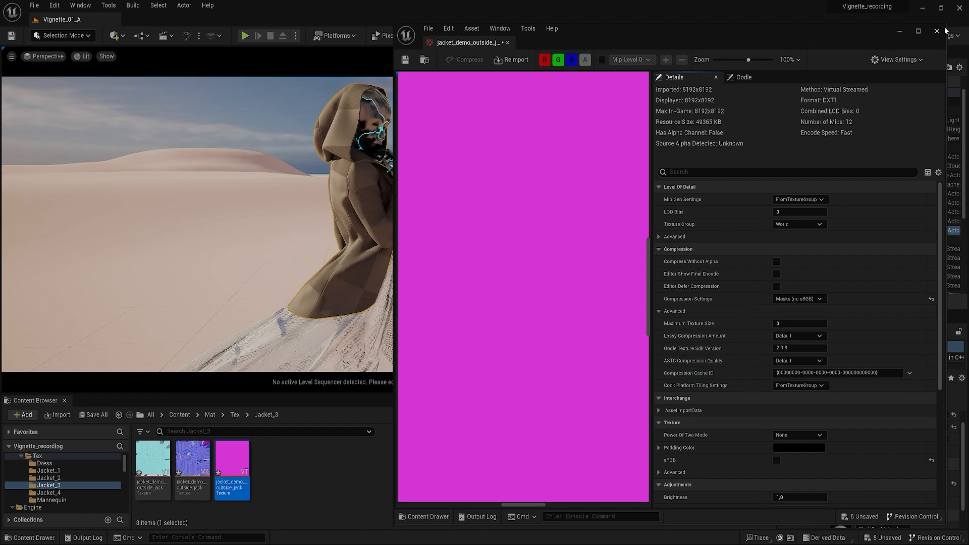
pyautogui.click(935, 30)
pyautogui.write('jacket_')
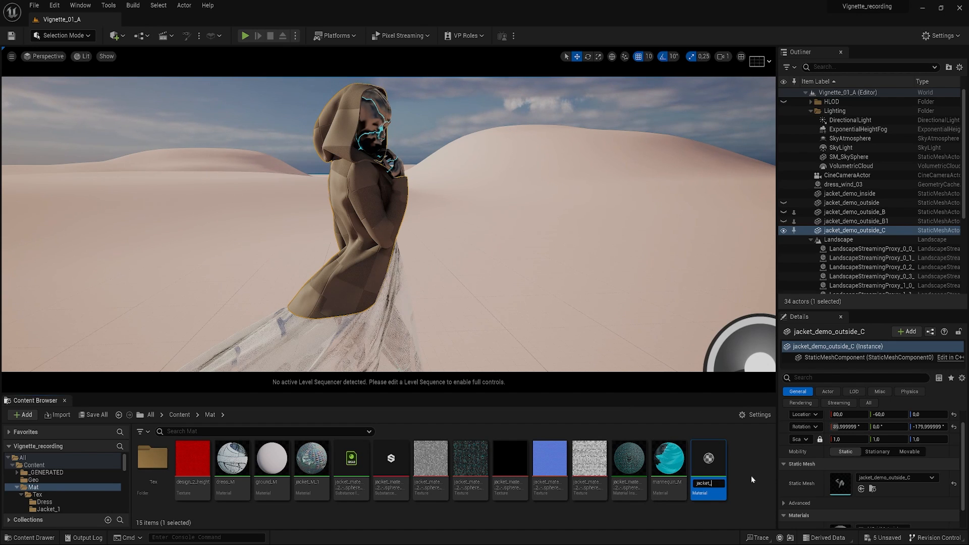
pyautogui.moveTo(348, 470)
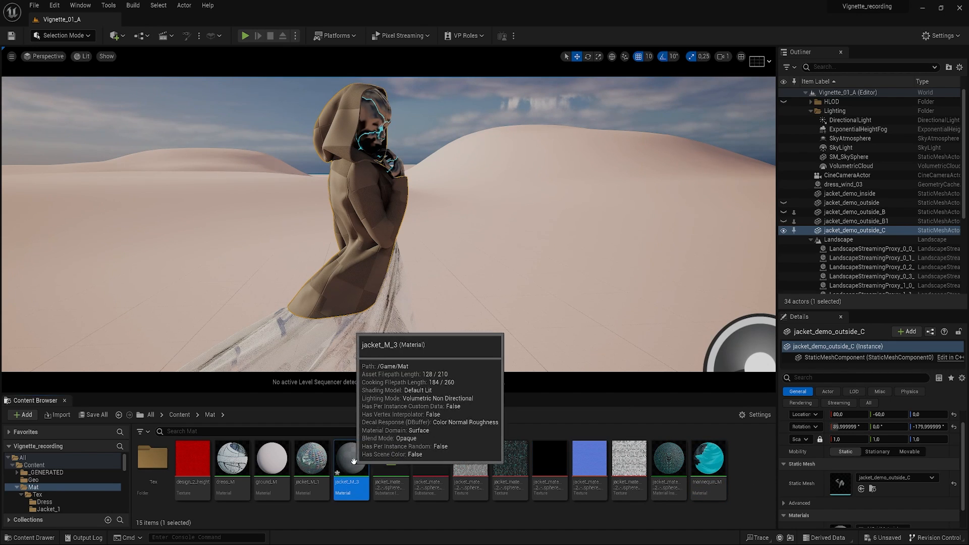
# Step: Add the three textures to jacket_M_3, wiring RGB to Base Color/Normal and packed R/G/B to AO/Roughness/Metallic
pyautogui.doubleClick(351, 468)
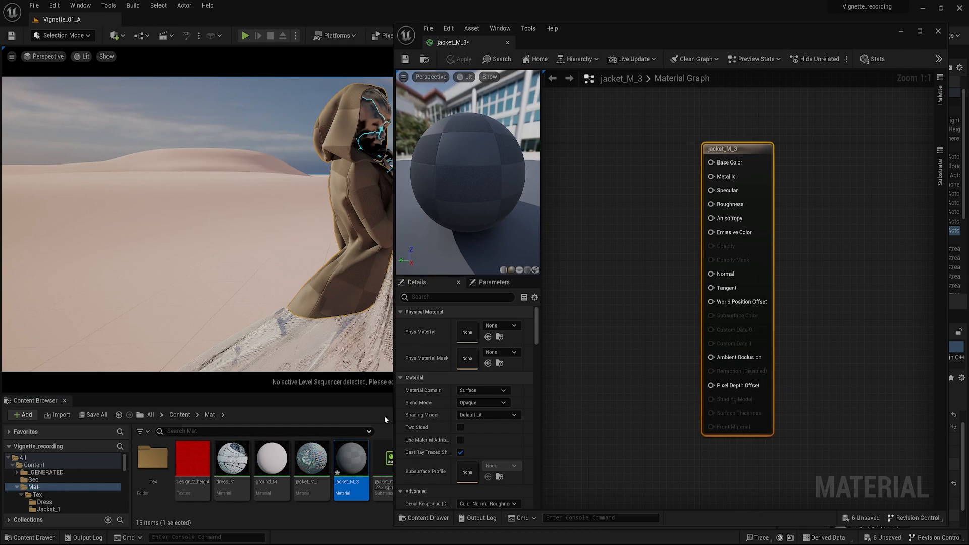
pyautogui.moveTo(735, 148); pyautogui.dragTo(815, 143)
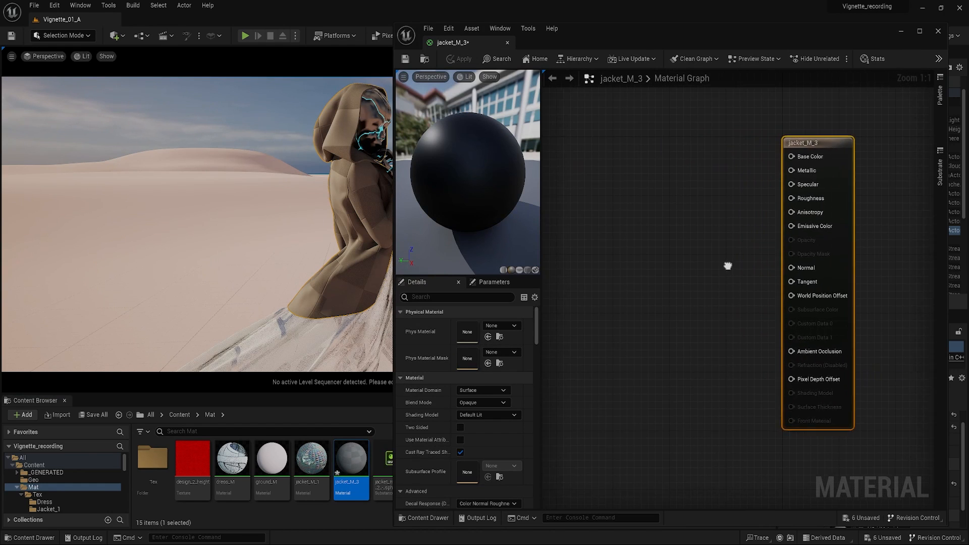
pyautogui.click(45, 485)
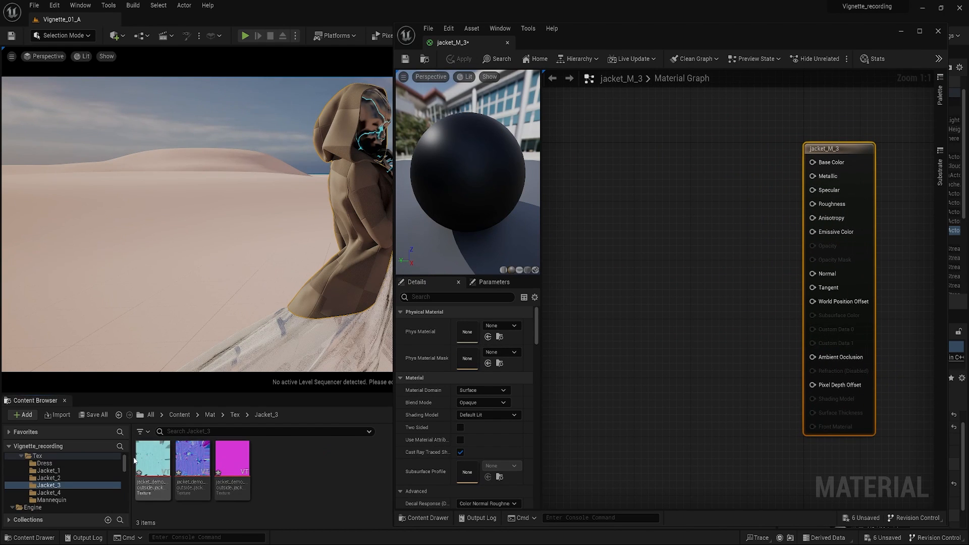
pyautogui.click(152, 469)
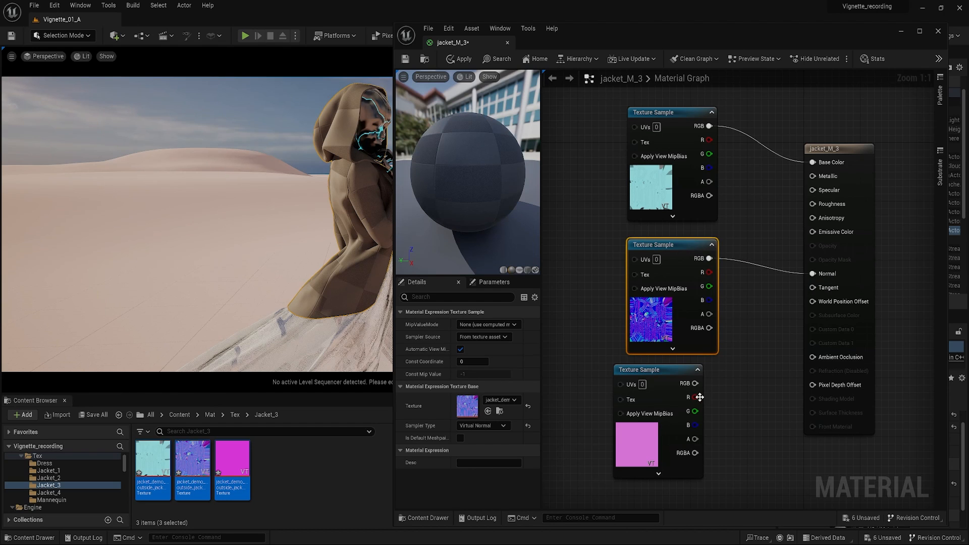
pyautogui.moveTo(696, 396); pyautogui.dragTo(811, 357)
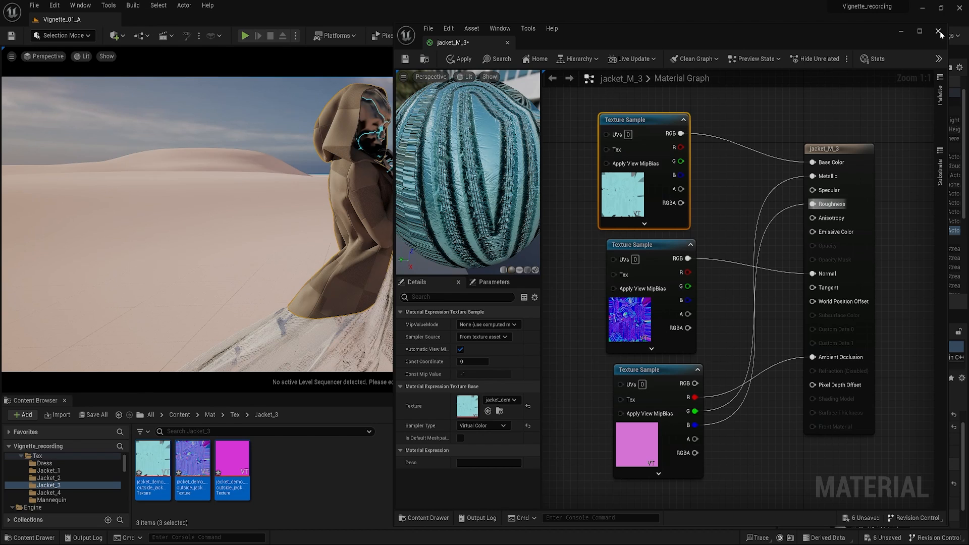
pyautogui.click(459, 59)
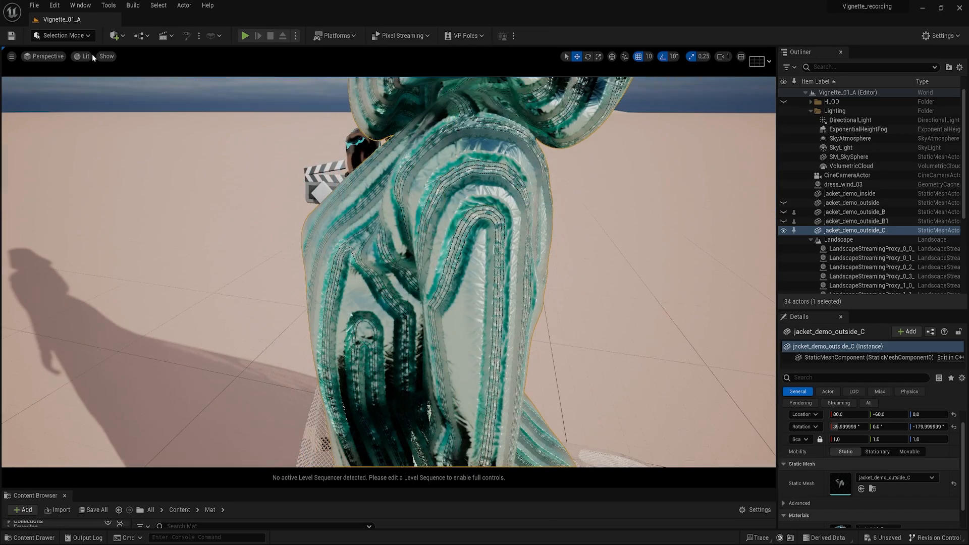
pyautogui.click(84, 56)
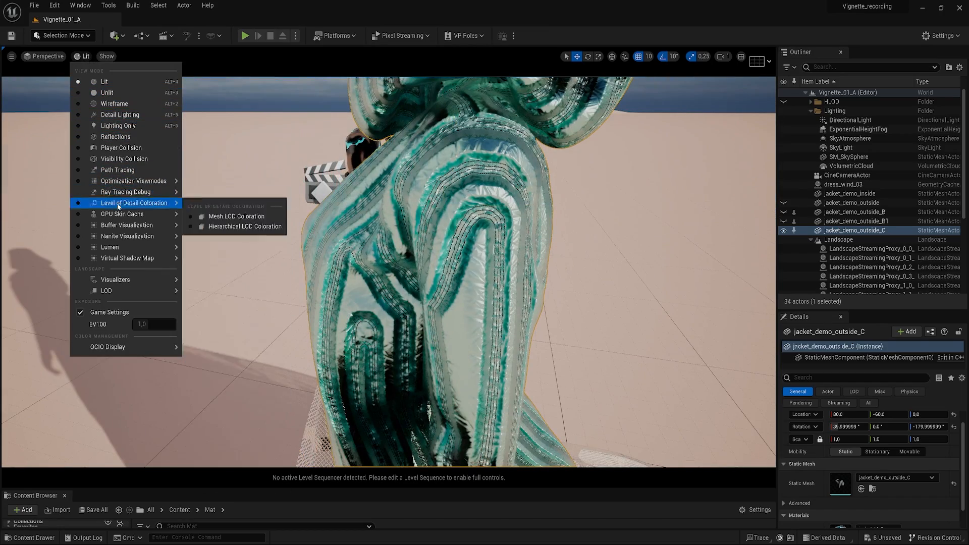
pyautogui.click(117, 170)
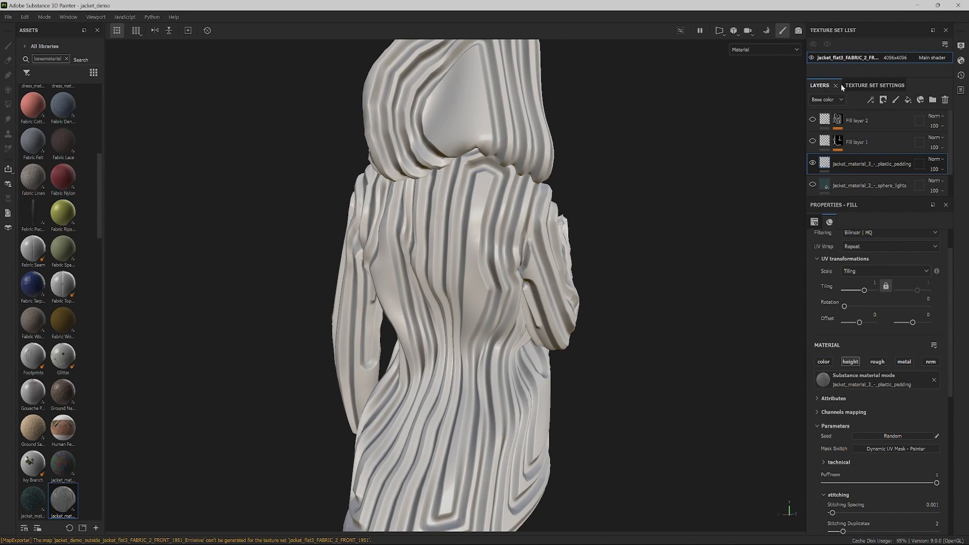
# Step: Set the export template to Document channels + Normal + AO (No Alpha), EXR 32-bit float
pyautogui.click(764, 49)
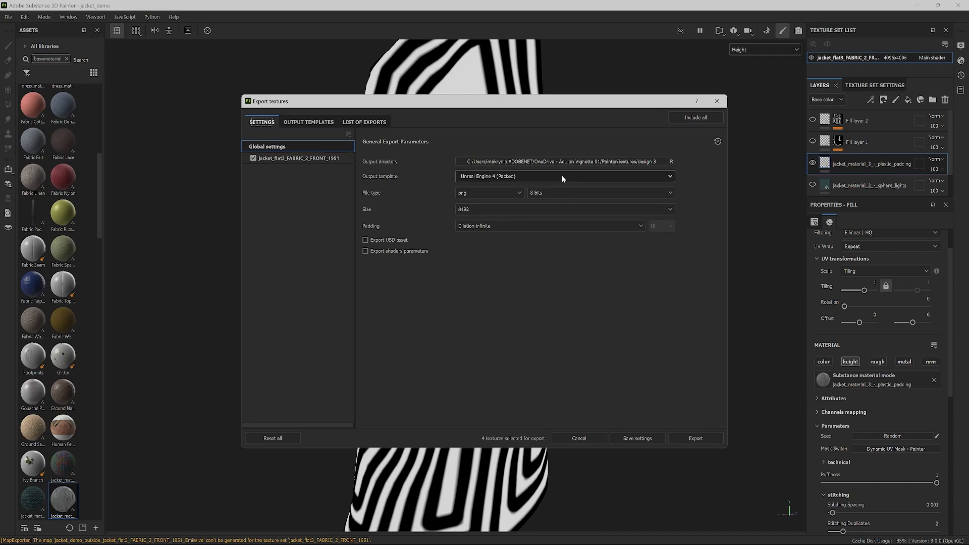
pyautogui.click(565, 176)
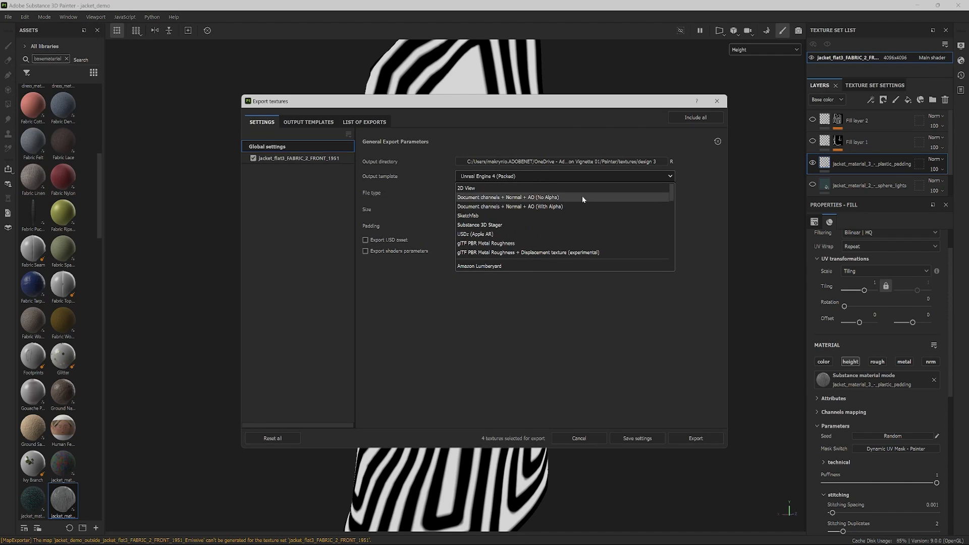
pyautogui.click(517, 197)
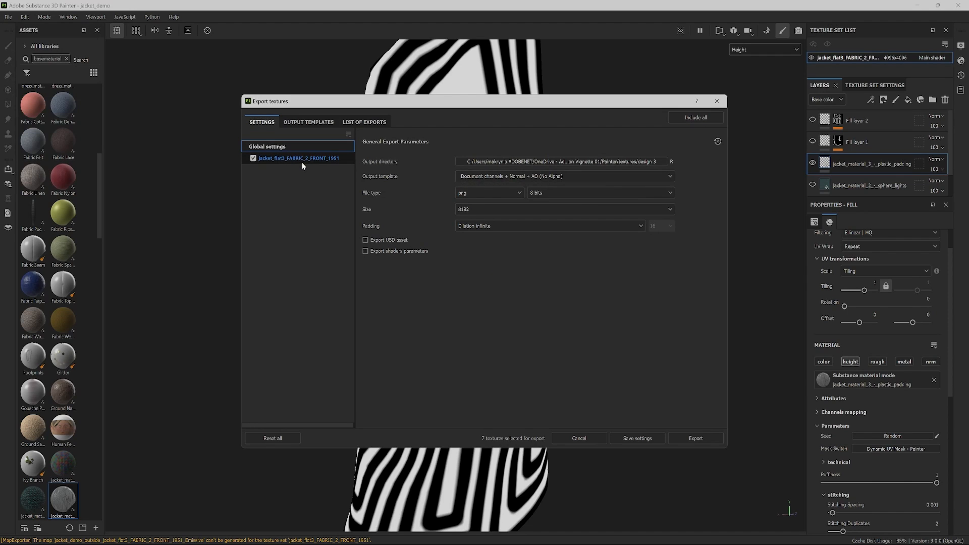
pyautogui.click(489, 193)
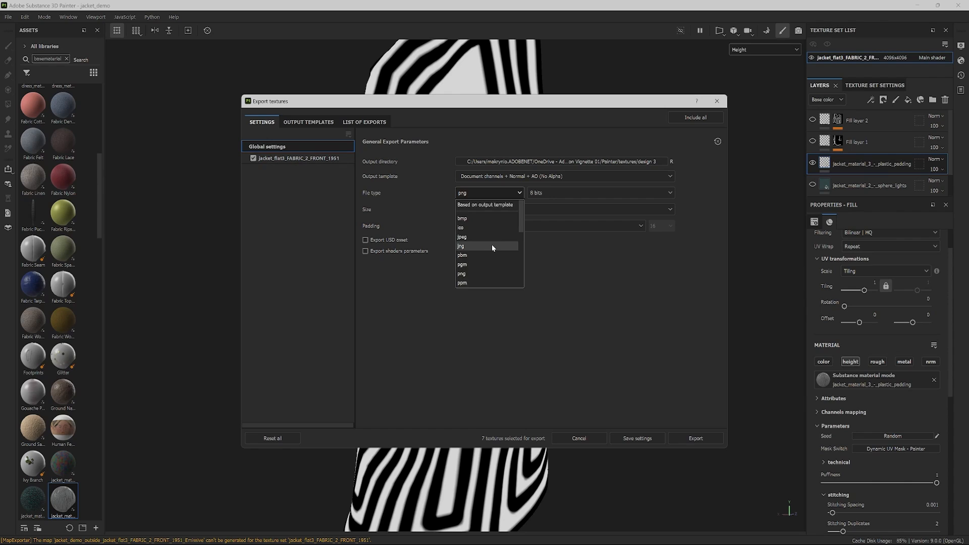
pyautogui.click(487, 245)
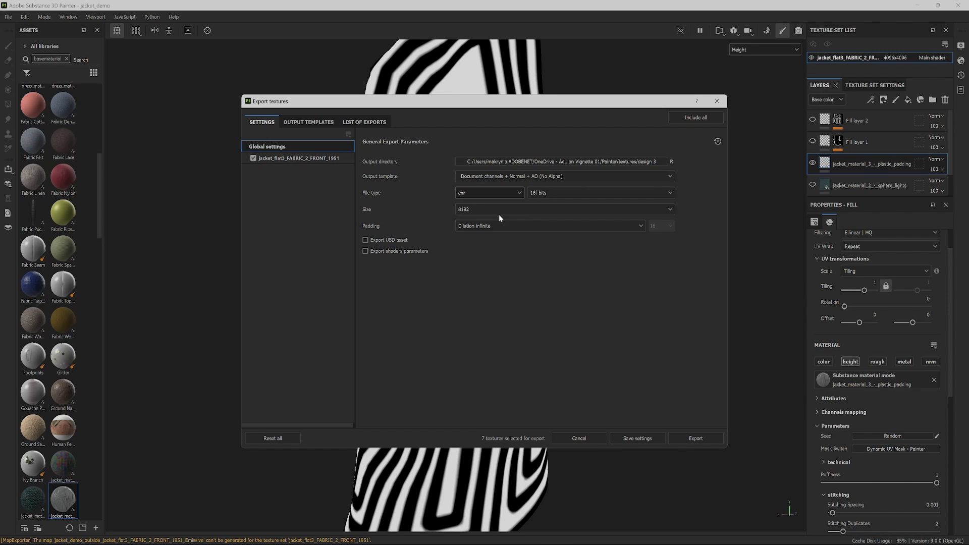
pyautogui.click(600, 192)
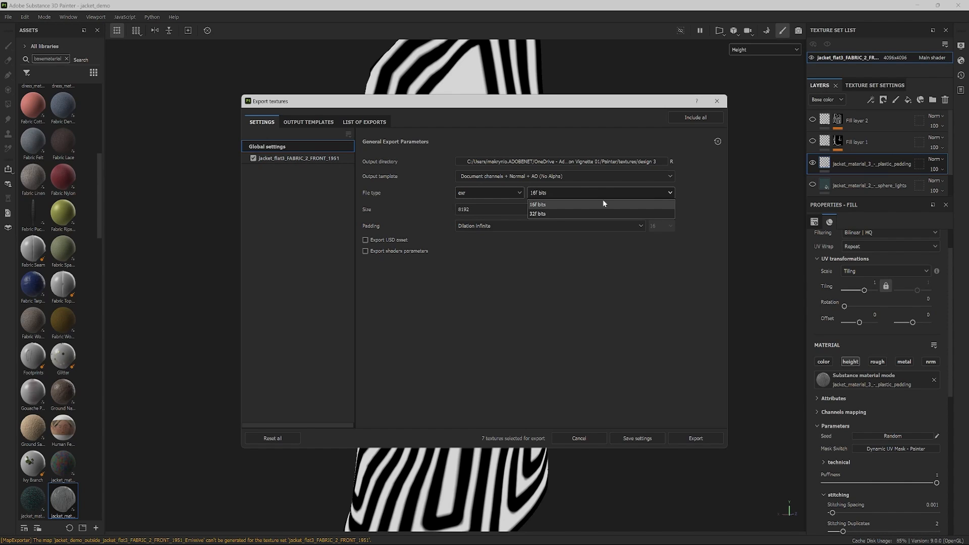
pyautogui.click(538, 214)
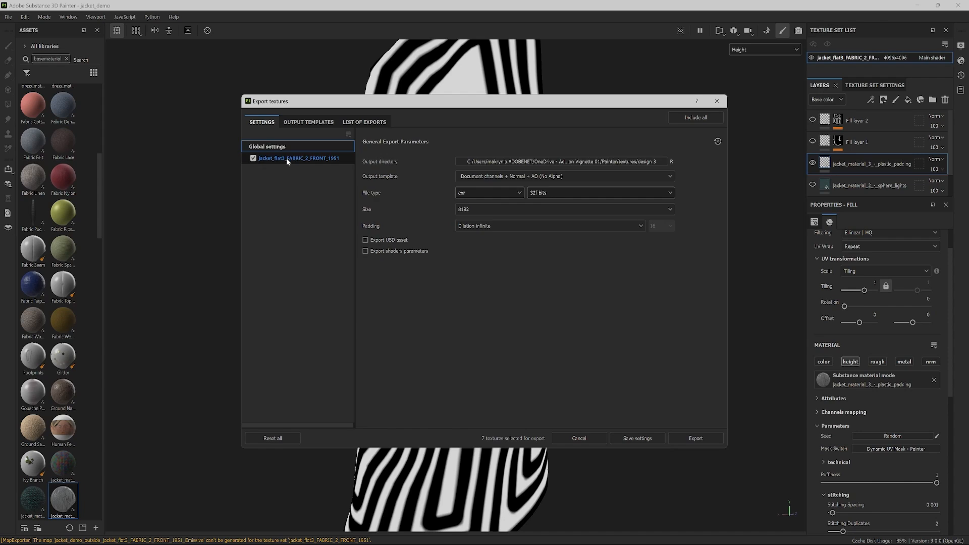
# Step: Exclude the jacket's DirectX normal and mixed AO maps, then export only the height map
pyautogui.click(296, 158)
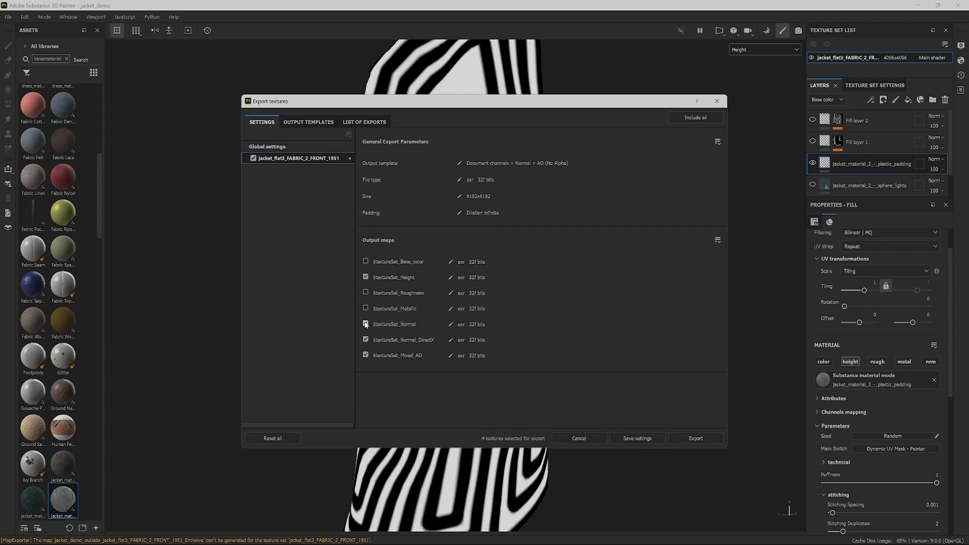
pyautogui.click(366, 324)
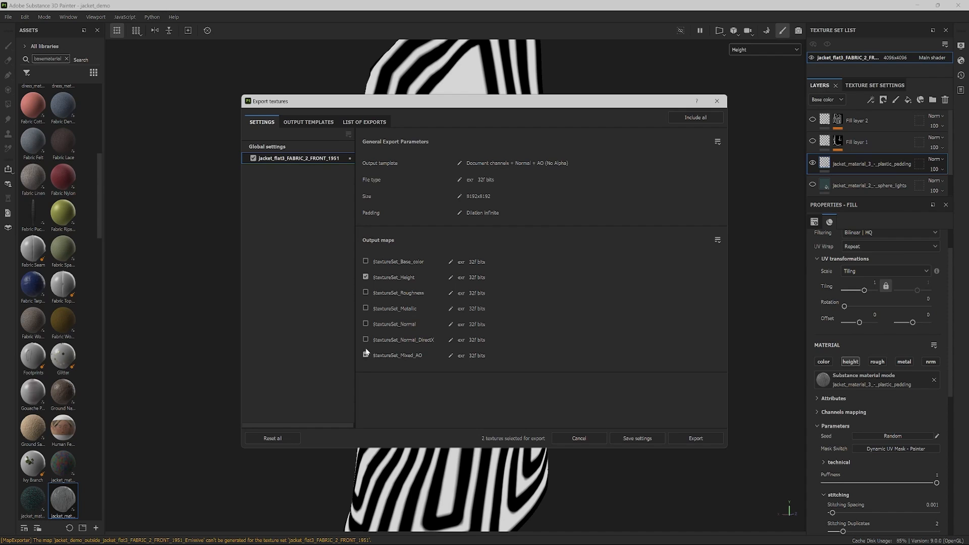
pyautogui.click(365, 354)
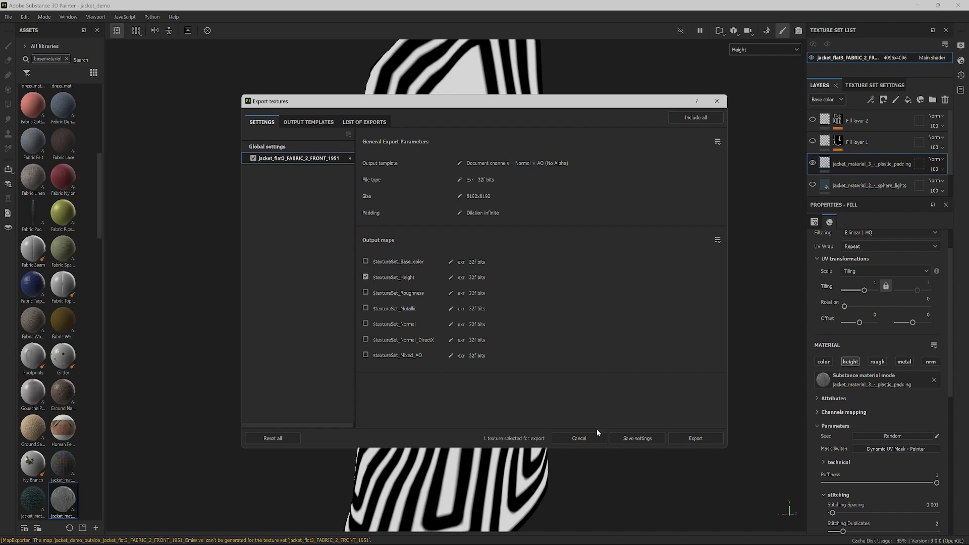
pyautogui.click(695, 438)
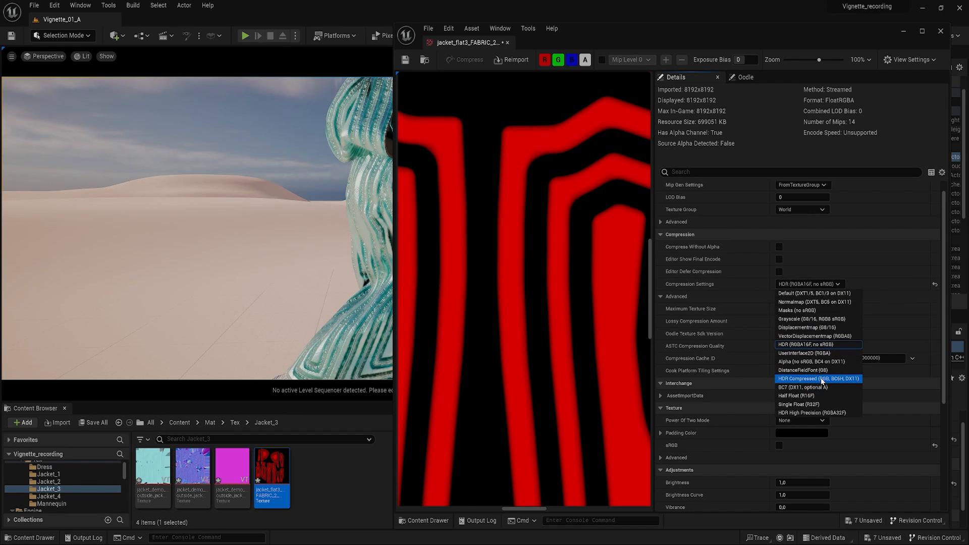
# Step: Set the height texture to HDR Compressed (RGB, BC6H, DX11) and close its editor
pyautogui.click(819, 379)
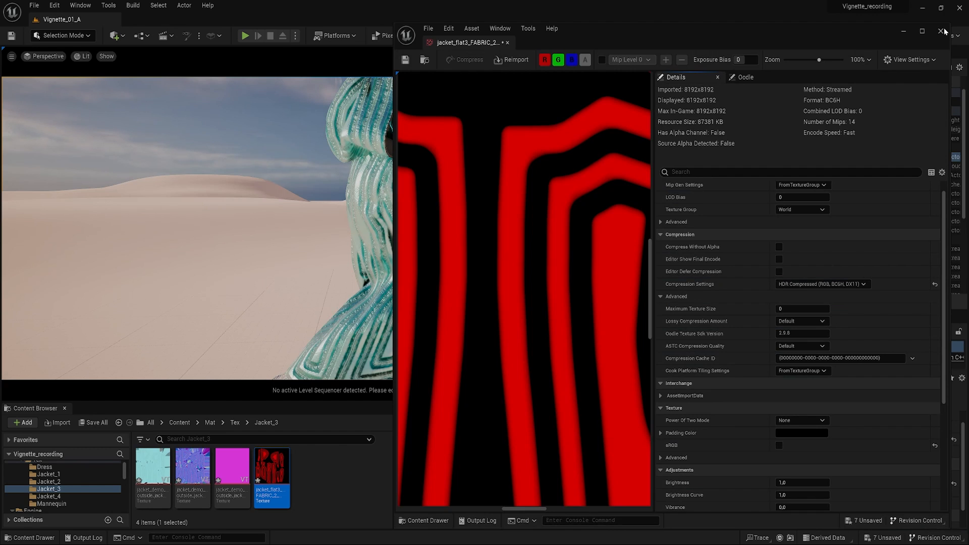
pyautogui.click(941, 31)
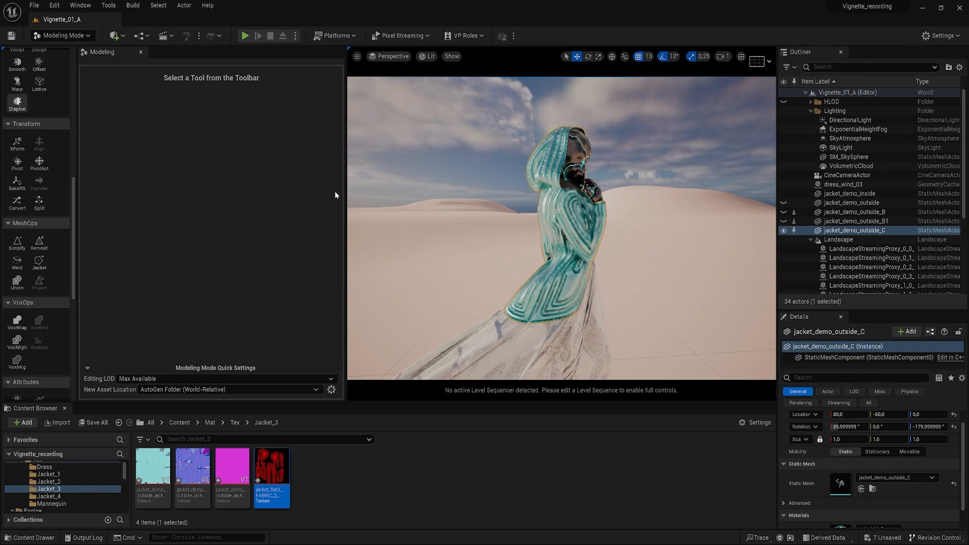
# Step: Displace Jacket_demo_outside_C with the height texture: base 0, UV scale 1/1, intensity 0.5, accepted
pyautogui.click(17, 104)
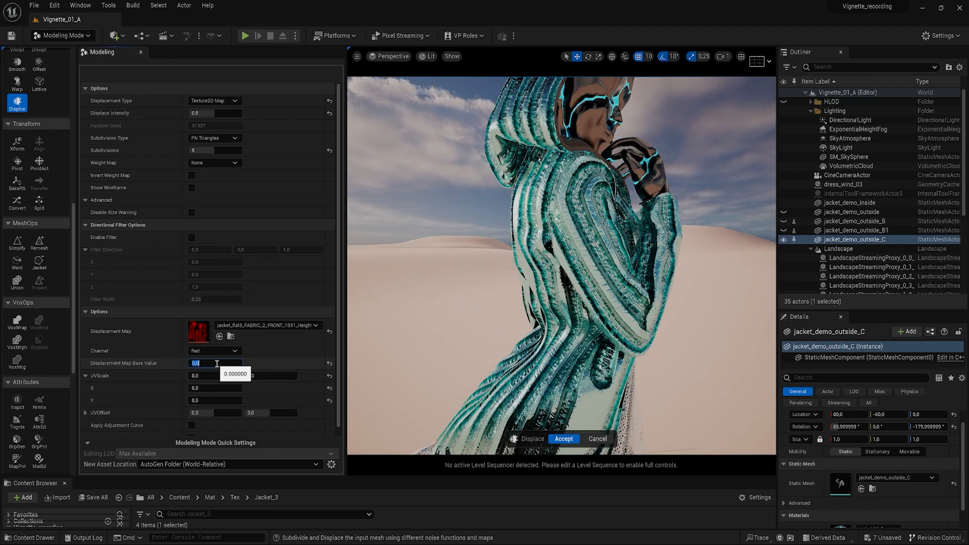
pyautogui.write('1.0')
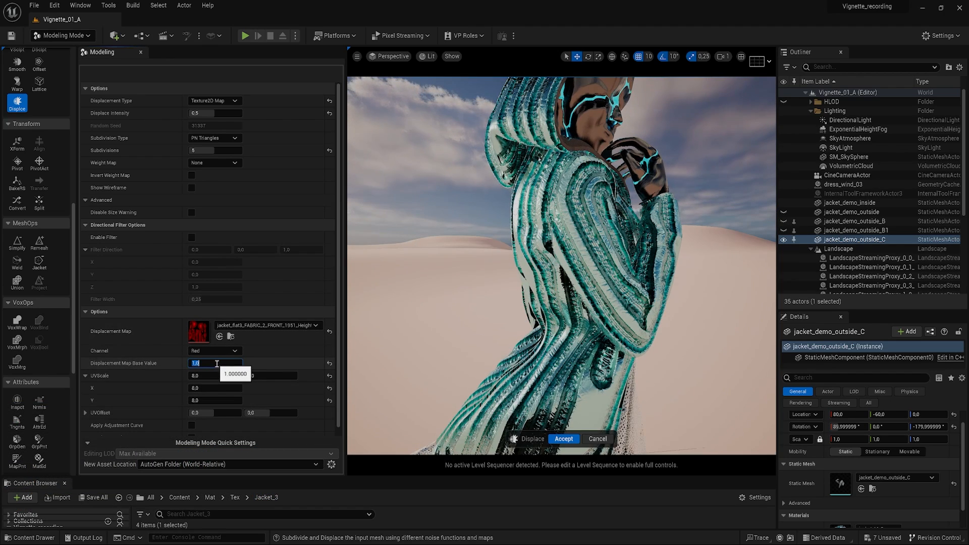
pyautogui.write('0.0')
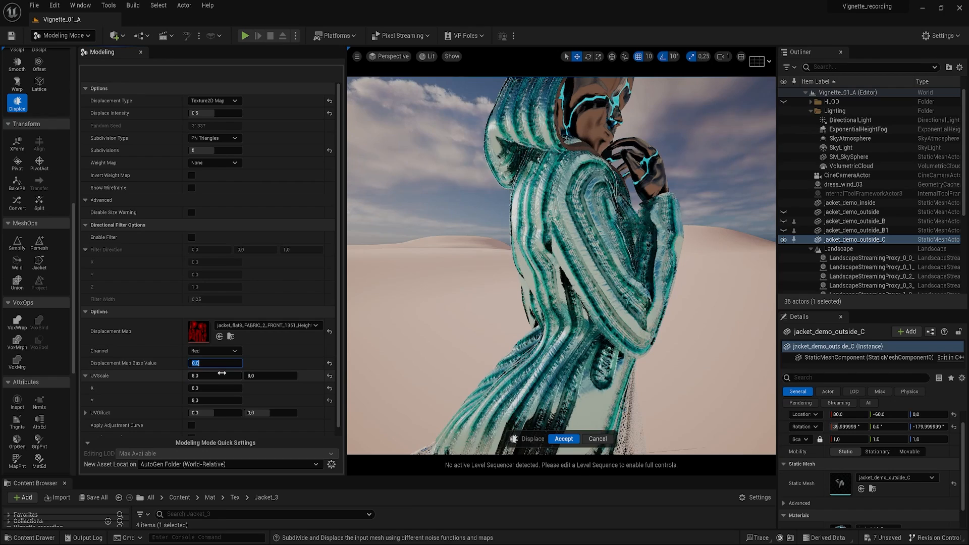
pyautogui.write('1.0')
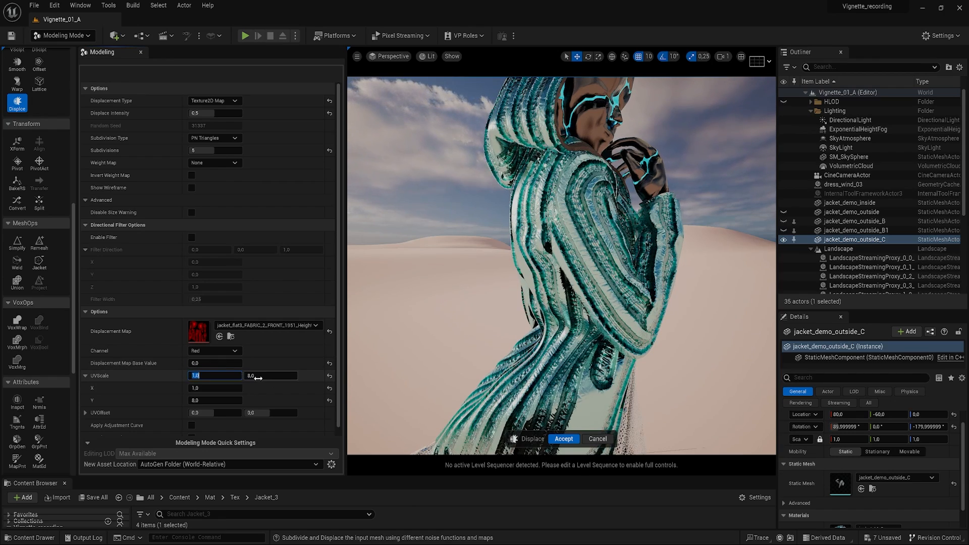
pyautogui.click(271, 375)
pyautogui.write('1')
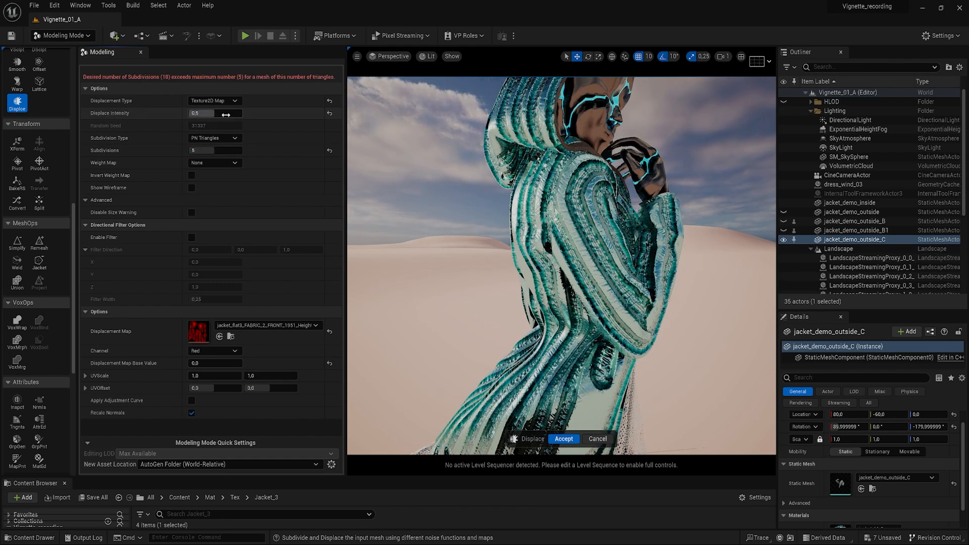
pyautogui.write('5.0')
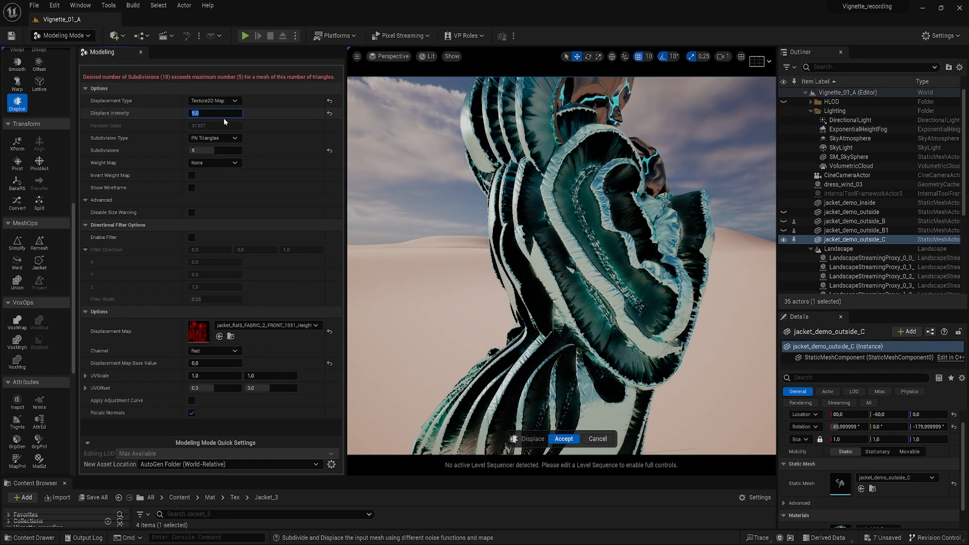
pyautogui.write('1.0')
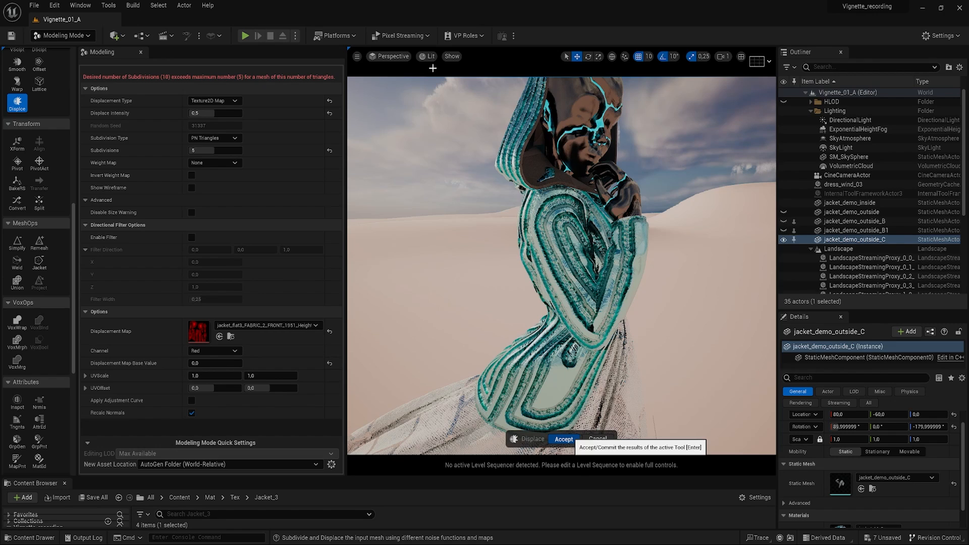
pyautogui.click(564, 438)
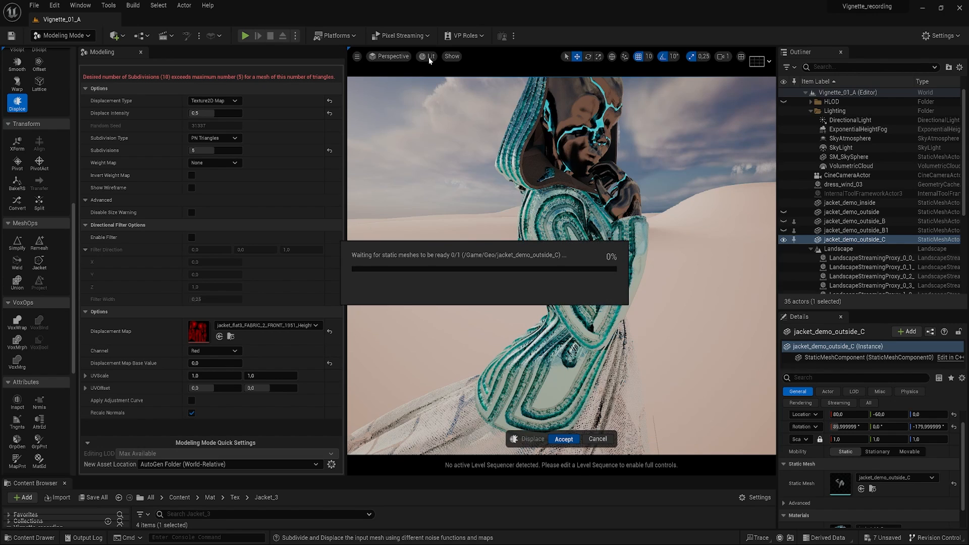
# Step: Render the cine camera view with path tracing and deselect the jacket by selecting the sky
pyautogui.click(563, 438)
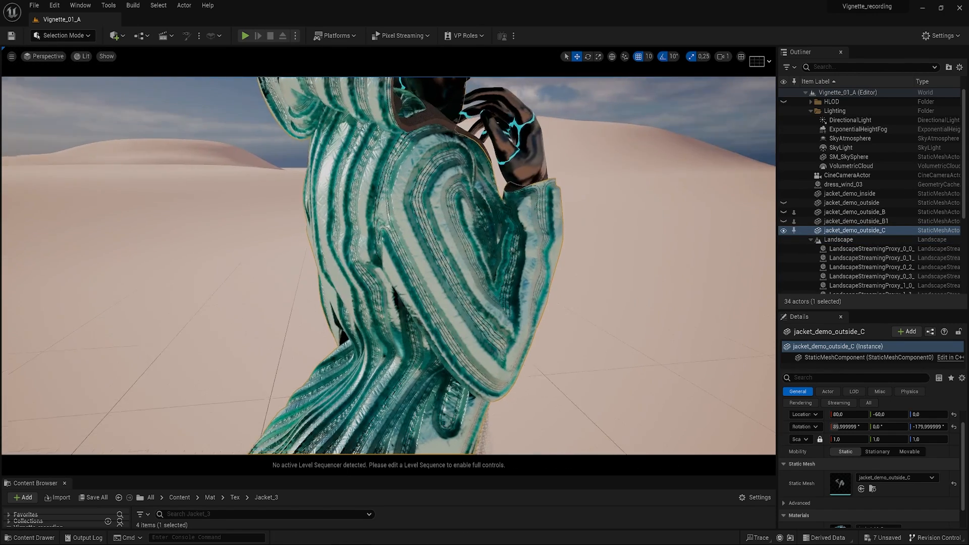
pyautogui.click(85, 56)
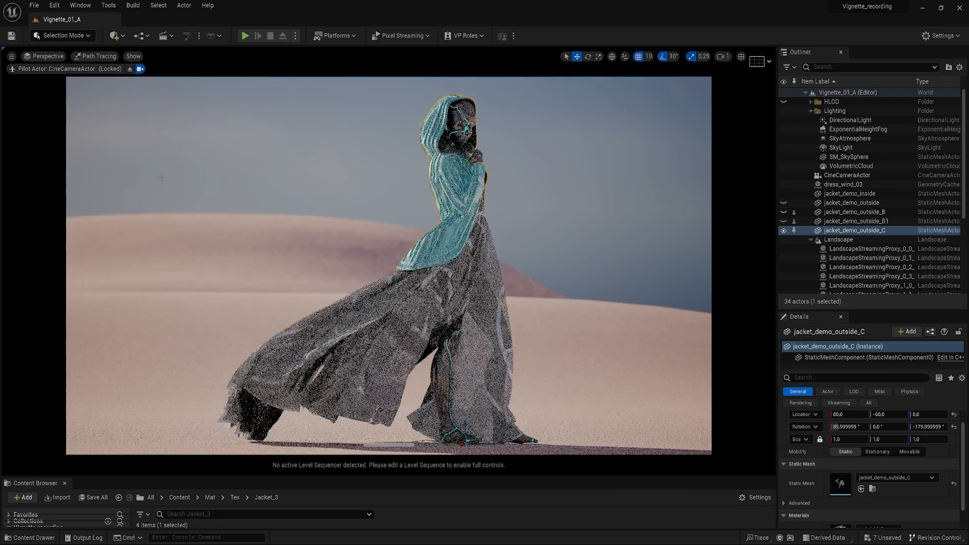
pyautogui.click(844, 157)
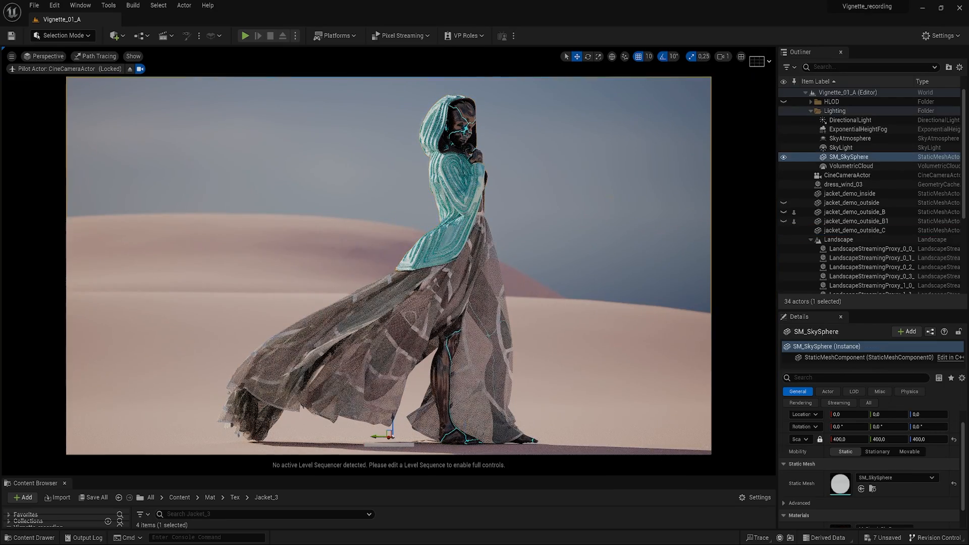